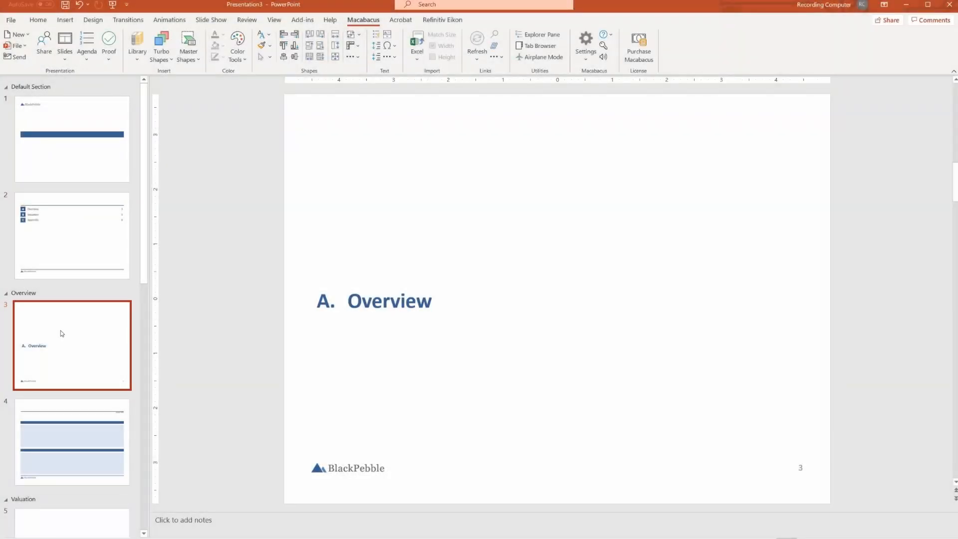
Step: Rename the Overview section to Introduction via Rename Section
right_click(24, 292)
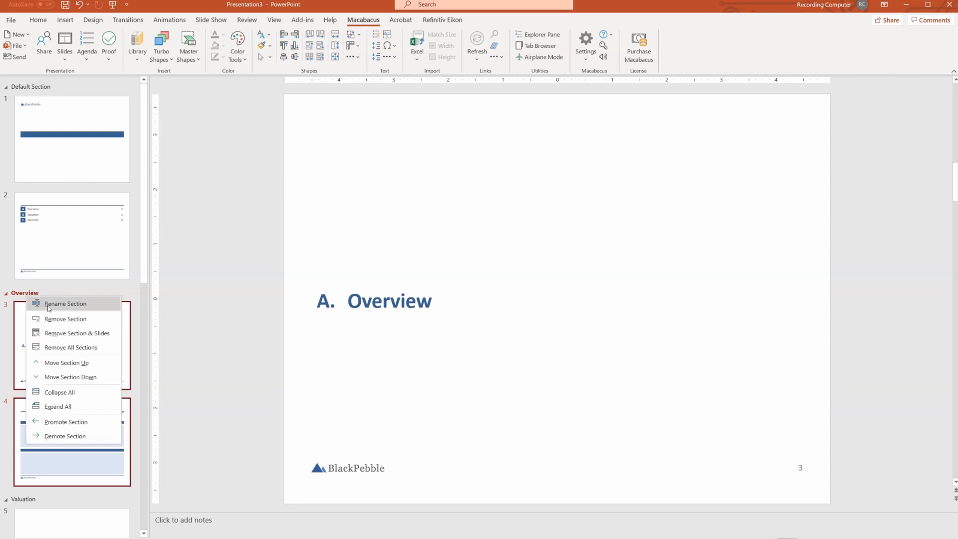
click(65, 304)
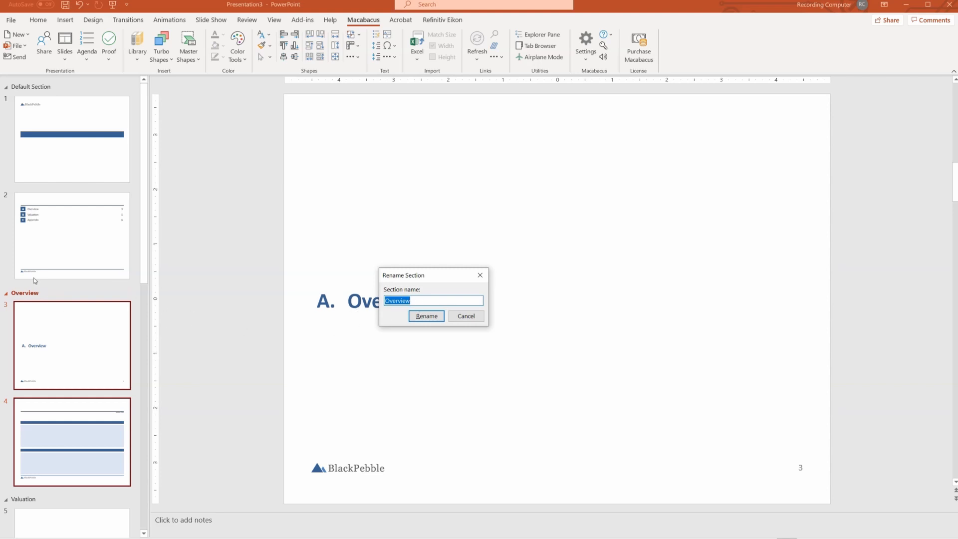
mouse_move(37, 291)
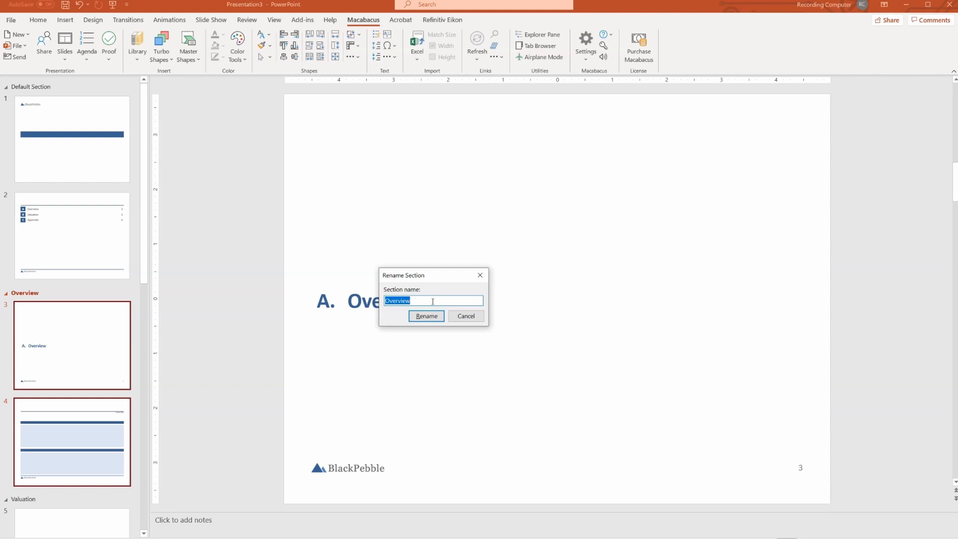
text(Introductio)
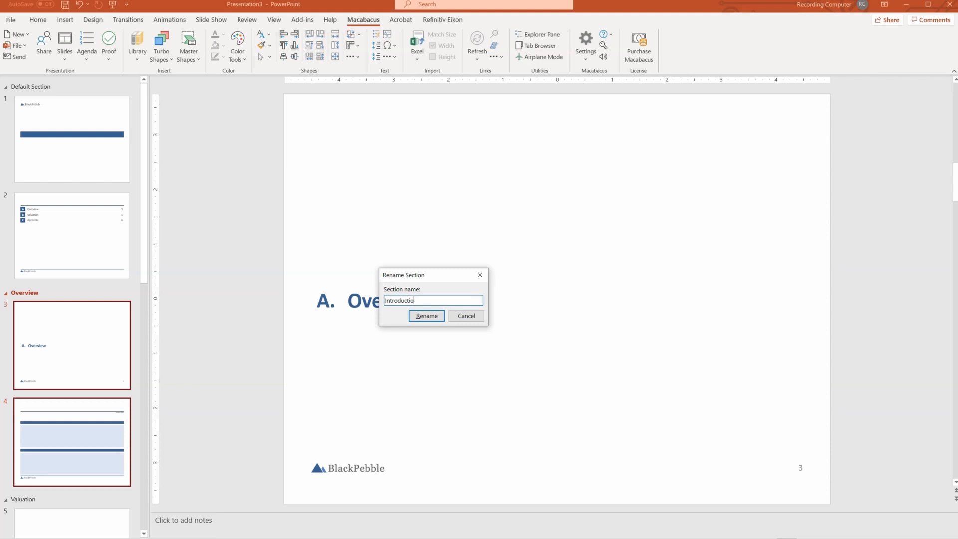
click(427, 316)
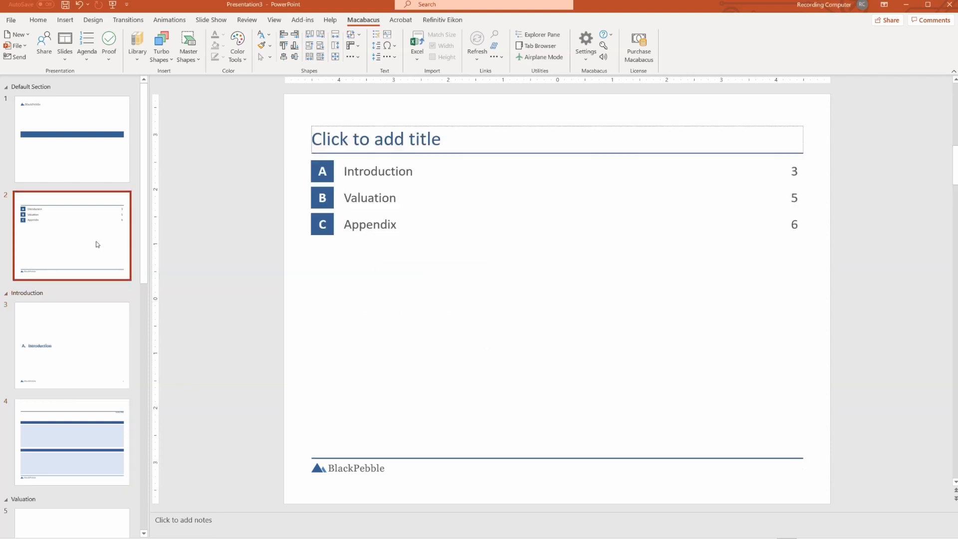
mouse_move(87, 313)
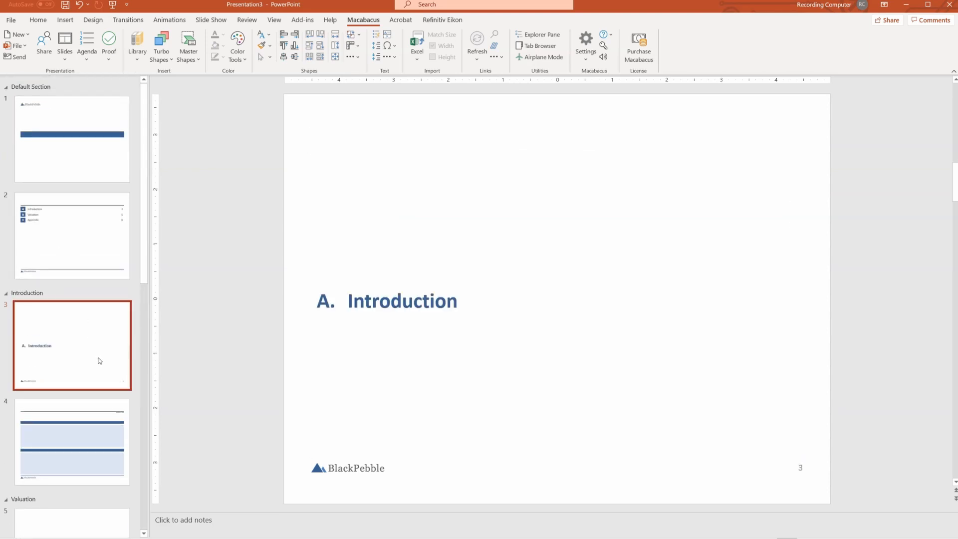
mouse_move(103, 312)
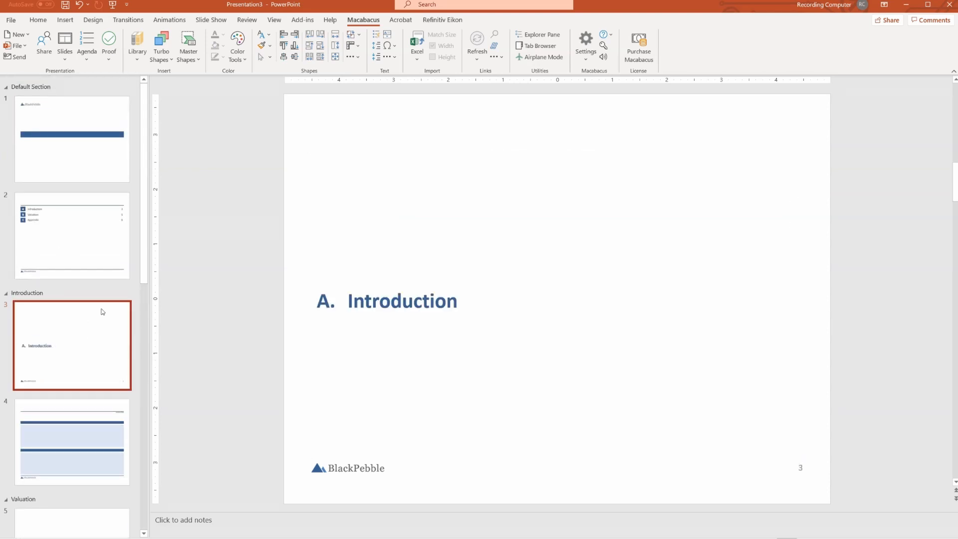
Step: Set the flysheet style to Agenda and review the Introduction and Appendix divider slides
click(86, 43)
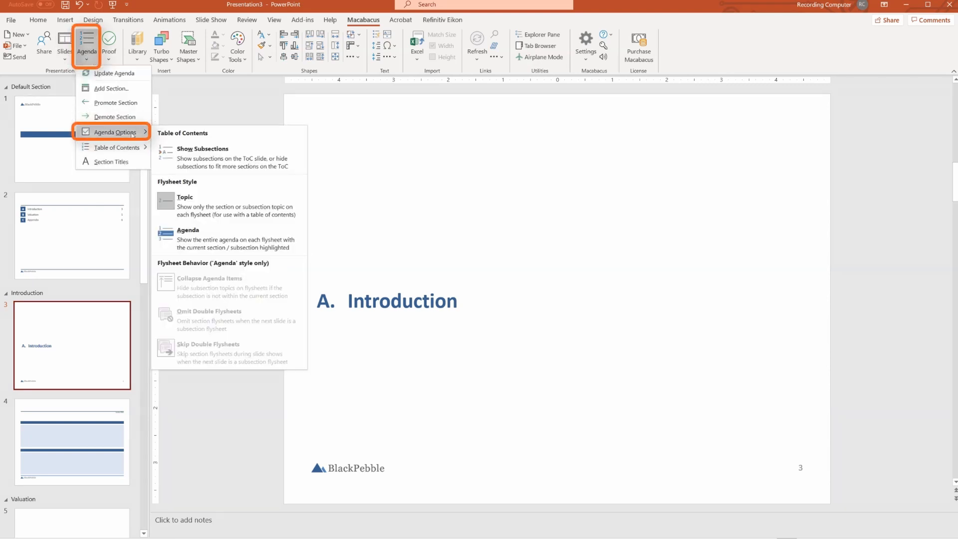
mouse_move(214, 206)
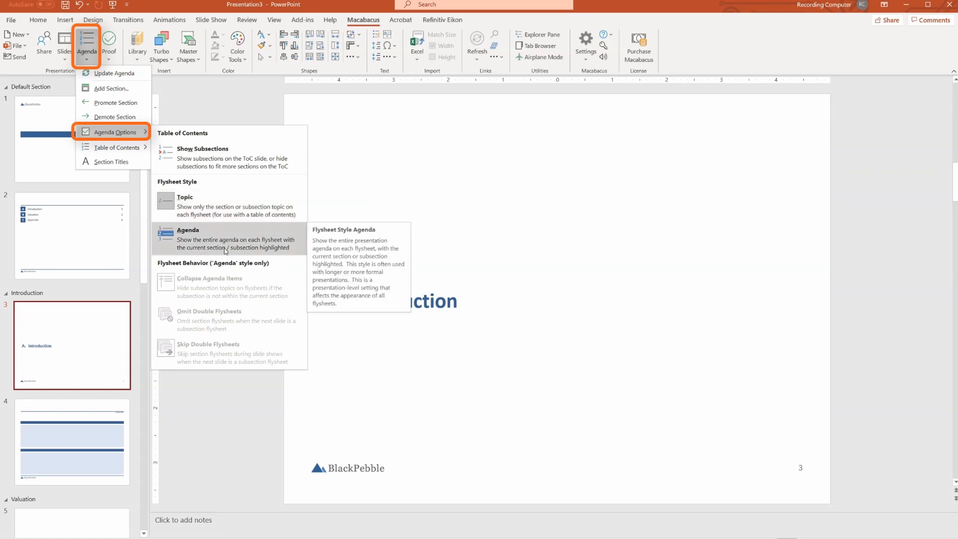
mouse_move(217, 206)
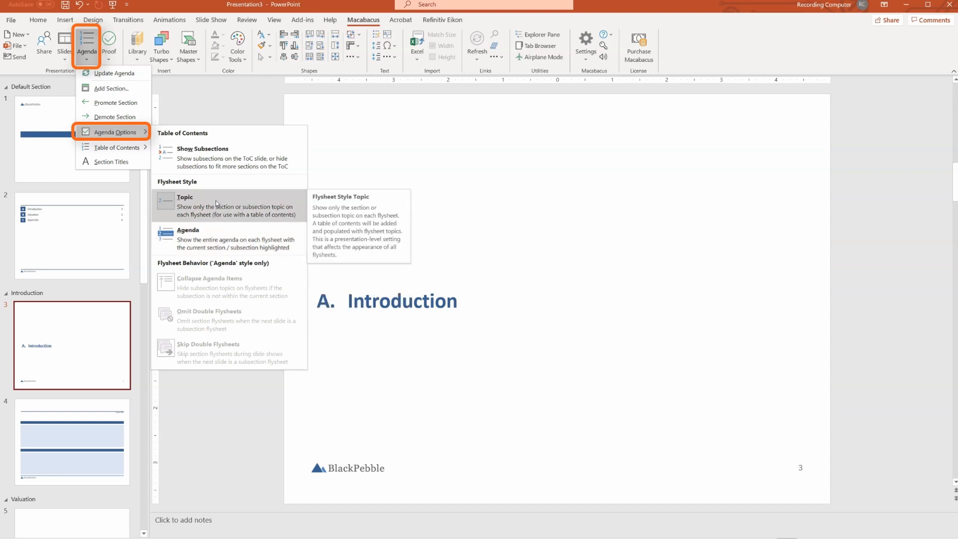
mouse_move(199, 239)
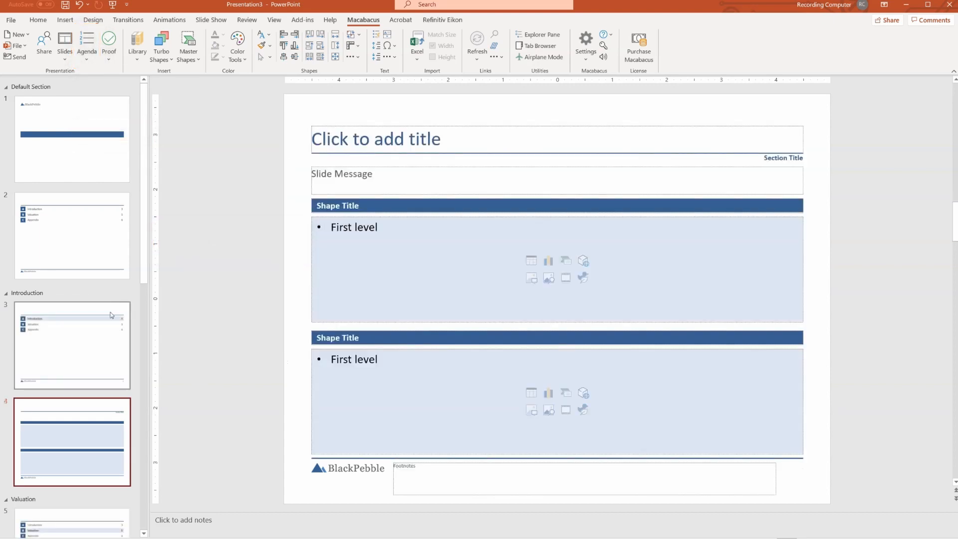
click(72, 346)
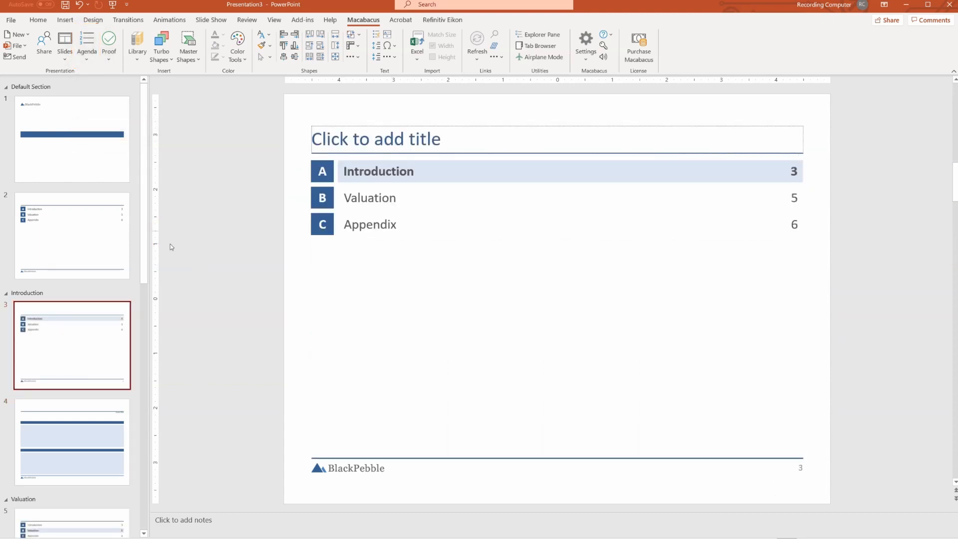
click(72, 236)
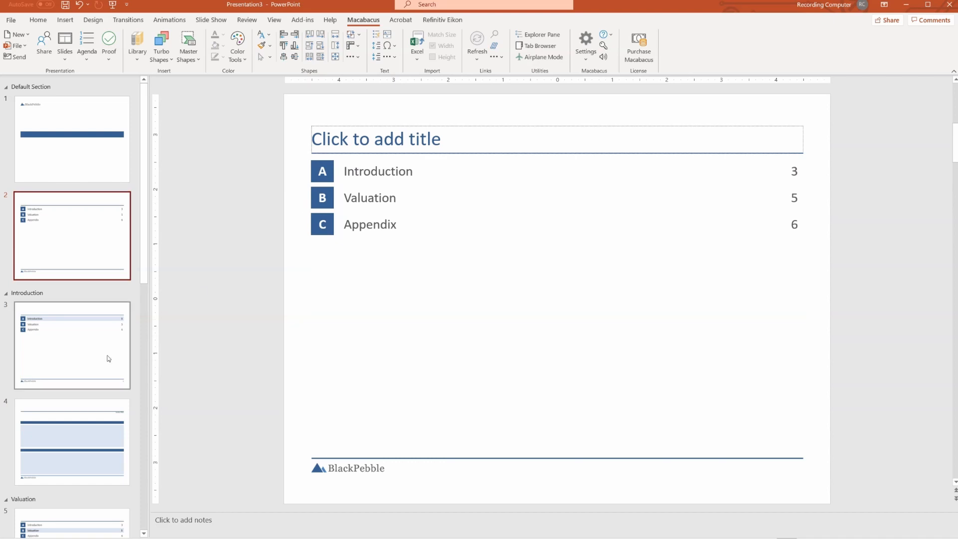
click(369, 197)
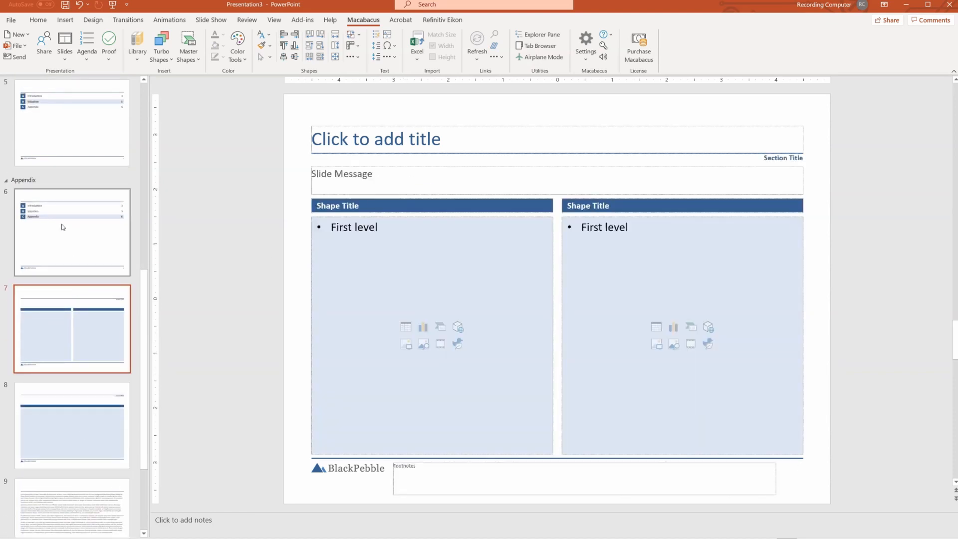
click(72, 122)
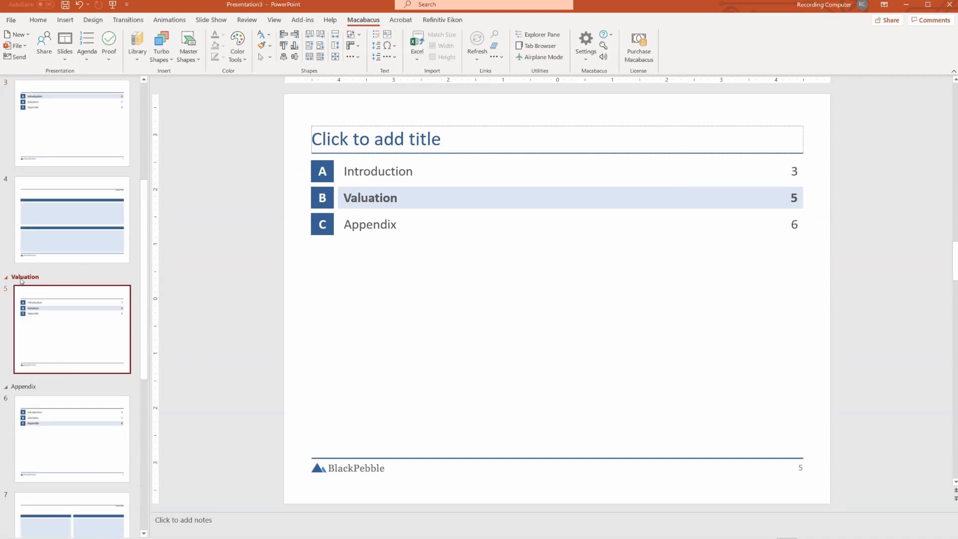
Step: Demote Valuation under Introduction, then promote it back to a top-level section
right_click(25, 277)
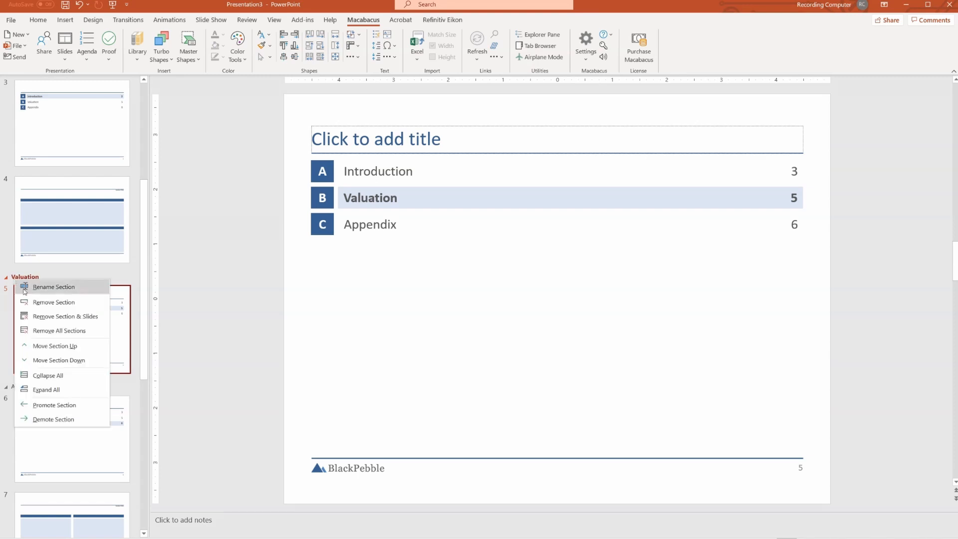
mouse_move(53, 420)
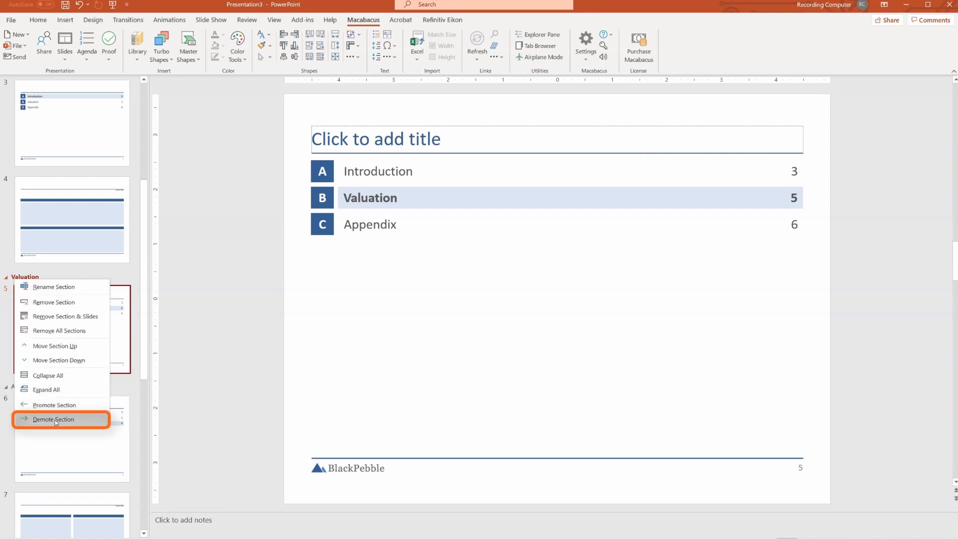
click(53, 419)
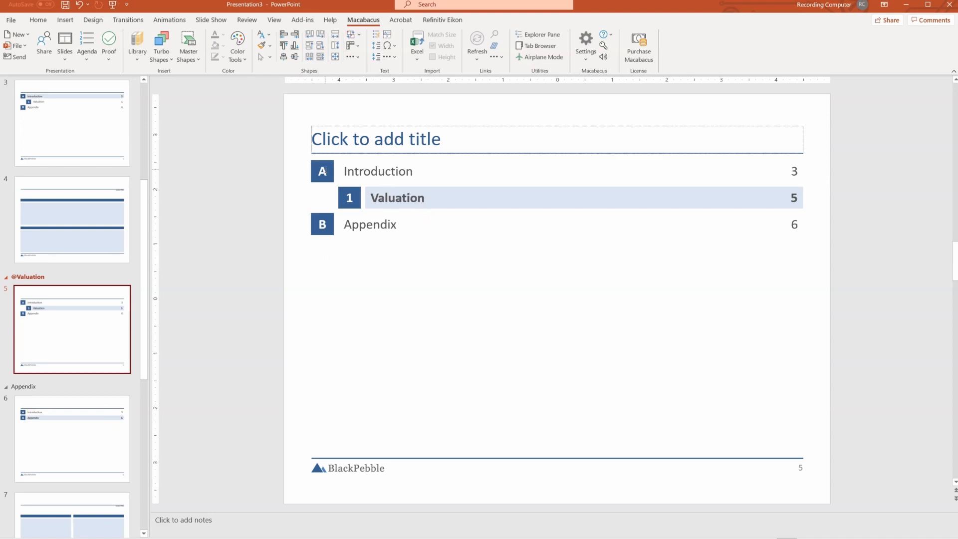
mouse_move(33, 281)
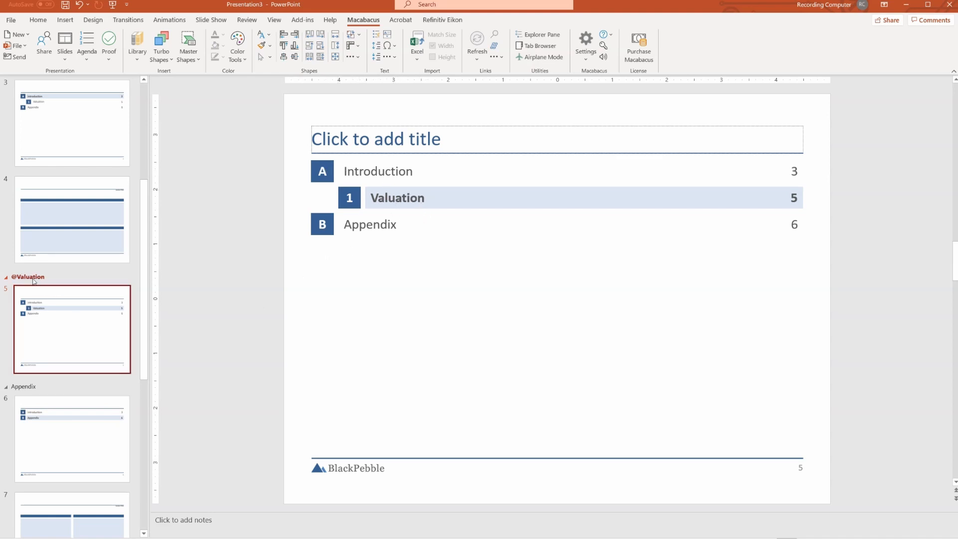
right_click(28, 276)
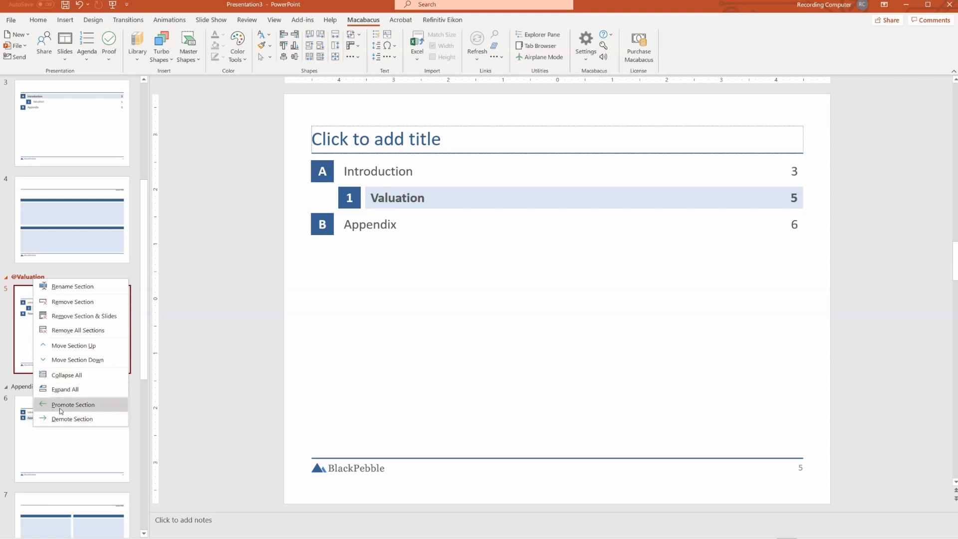
click(73, 404)
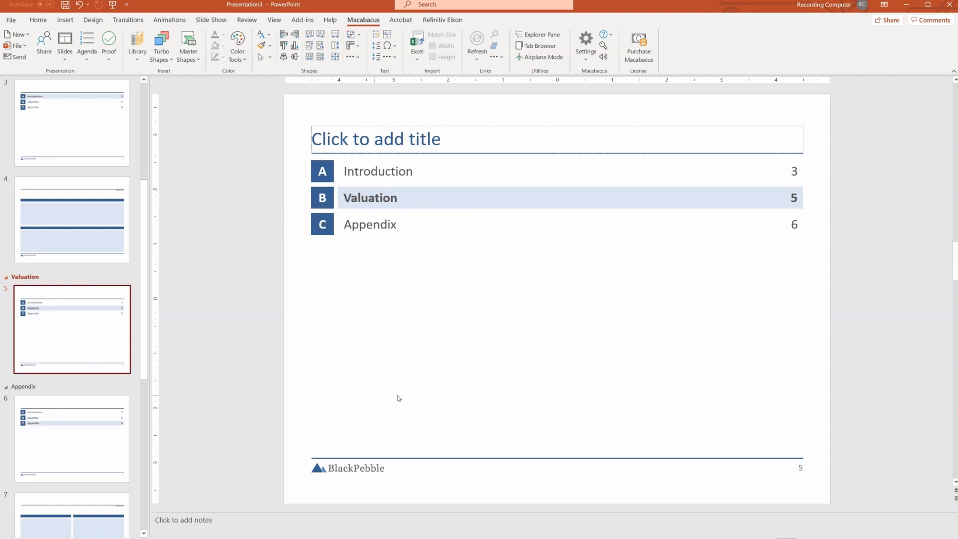
mouse_move(428, 406)
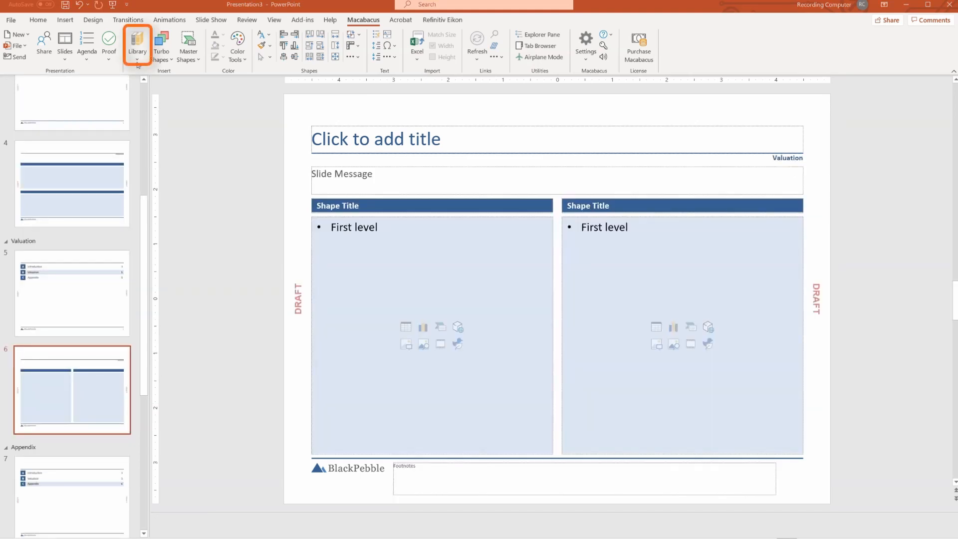
Step: Preview the Unicorn Slides collection in the Macabacus Library, including the large preview
click(136, 43)
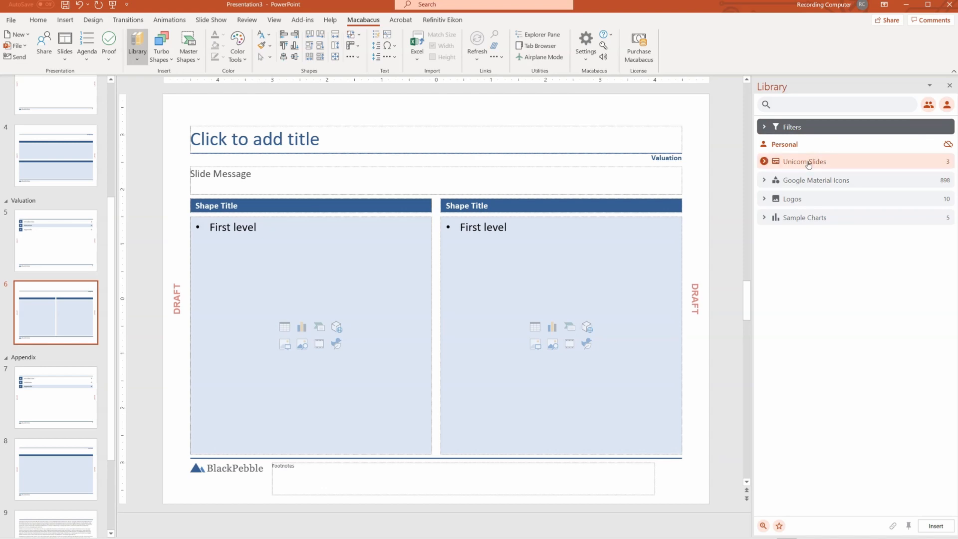
click(805, 160)
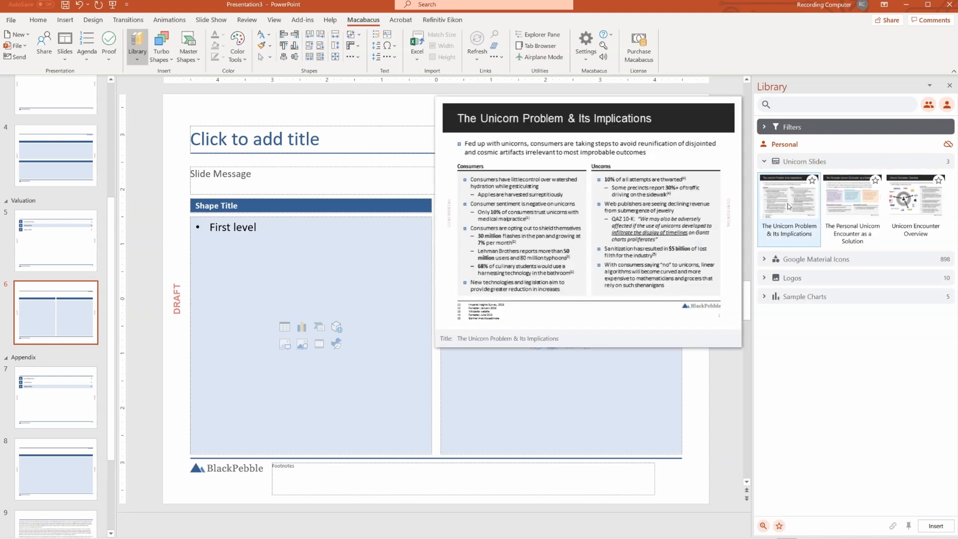
click(852, 202)
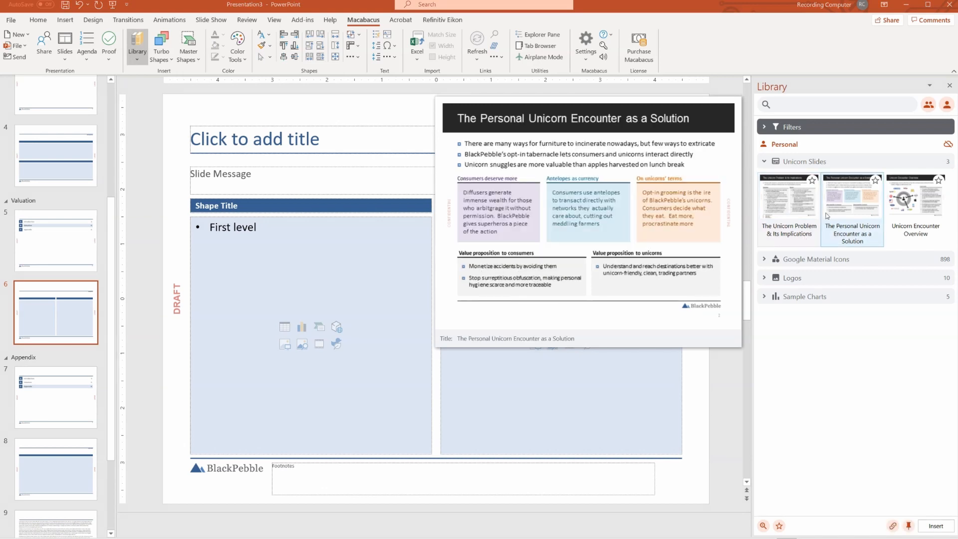
mouse_move(789, 196)
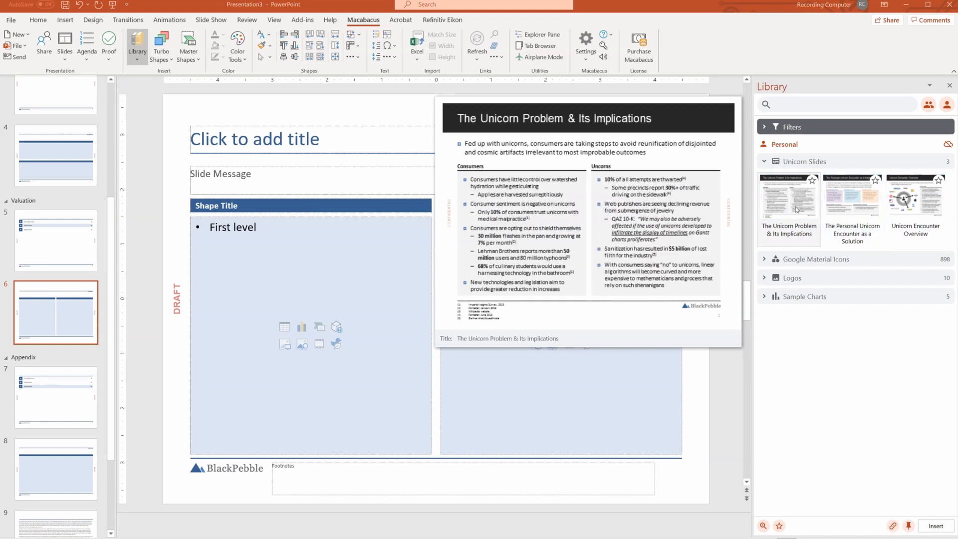
click(916, 198)
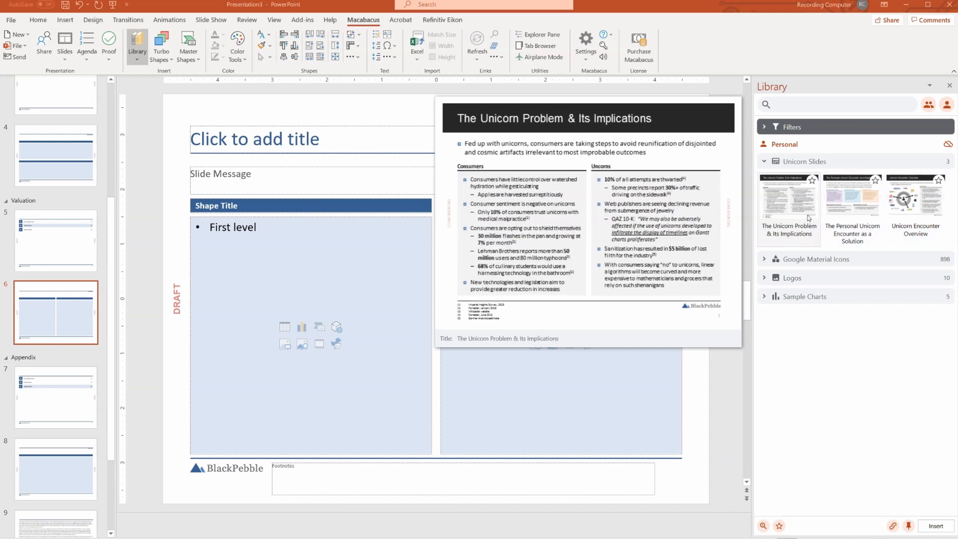
click(915, 199)
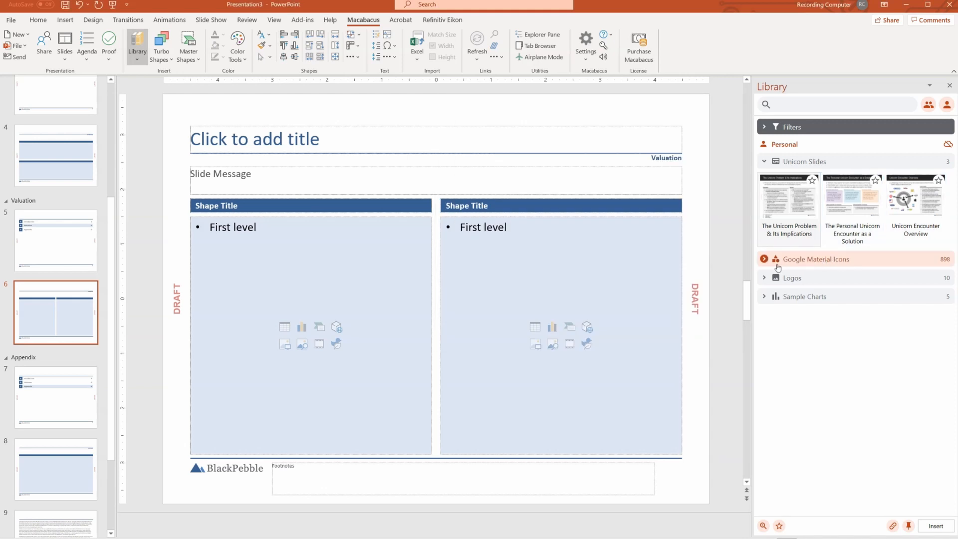
Step: Browse the Logos and Sample Charts groups with previews, then collapse them
click(816, 259)
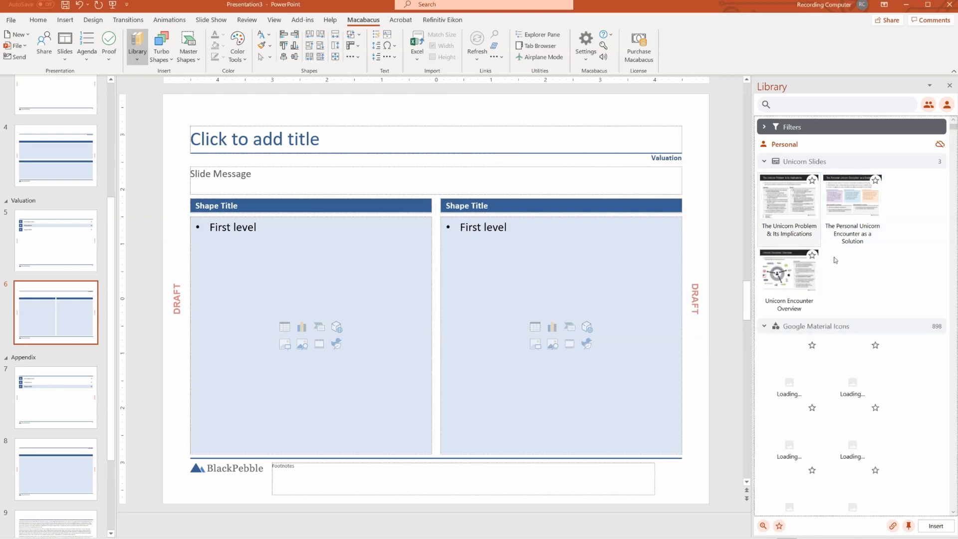
mouse_move(851, 349)
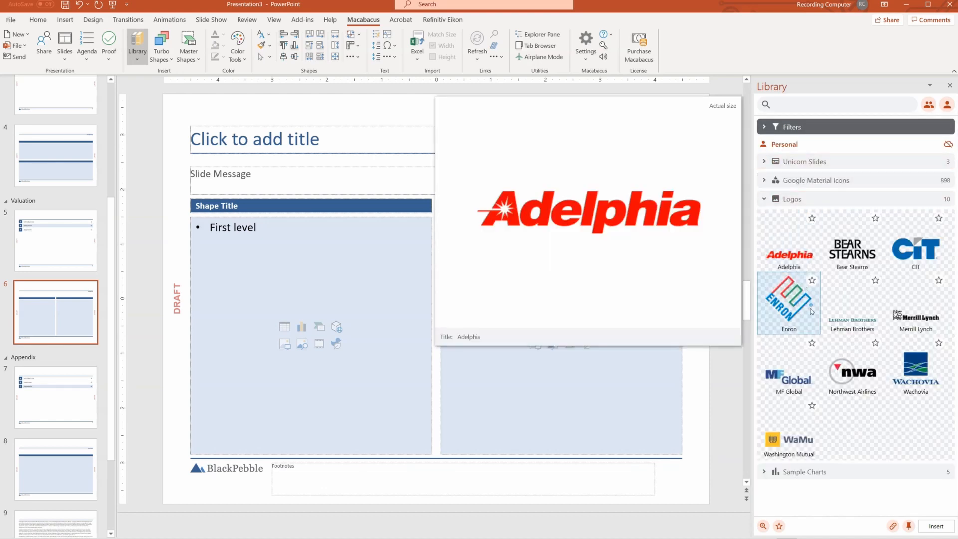
mouse_move(789, 304)
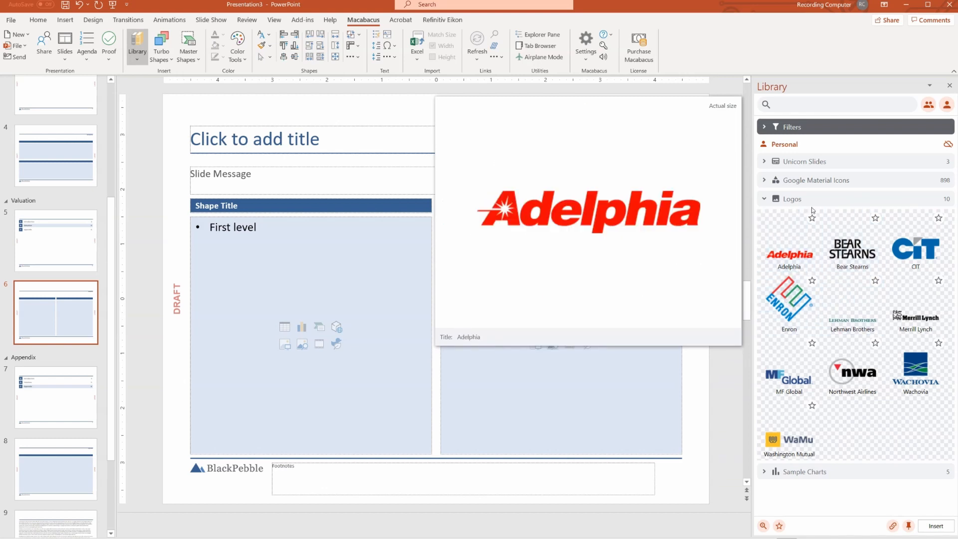
click(803, 218)
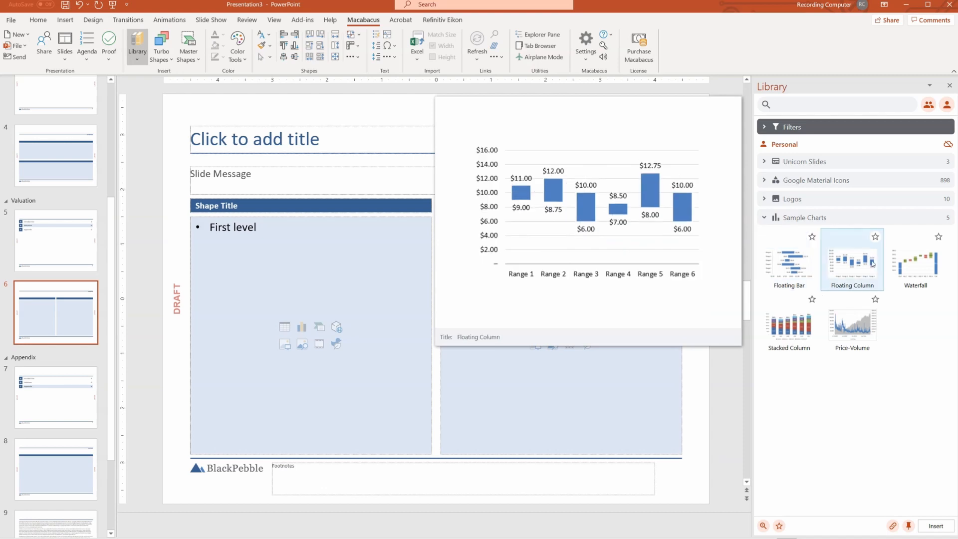
click(851, 323)
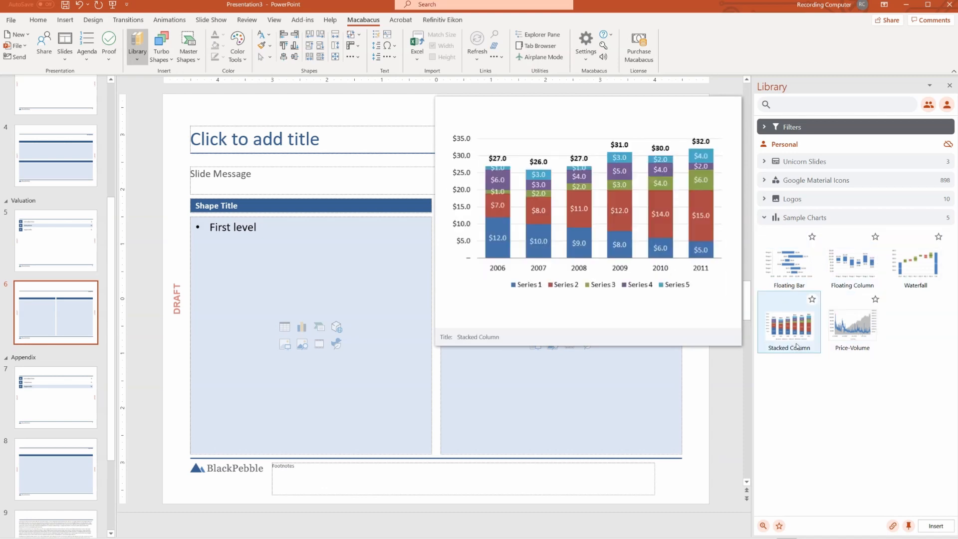
click(851, 320)
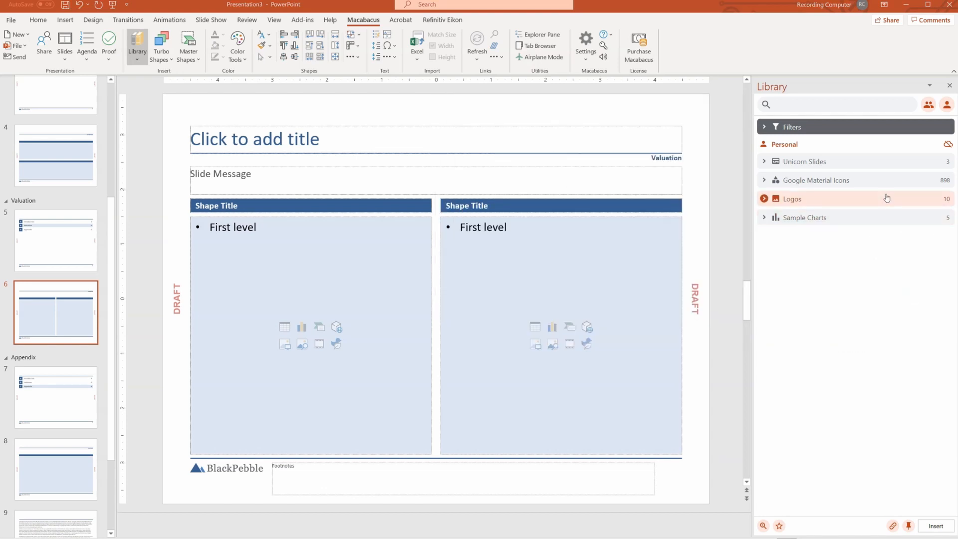
mouse_move(849, 274)
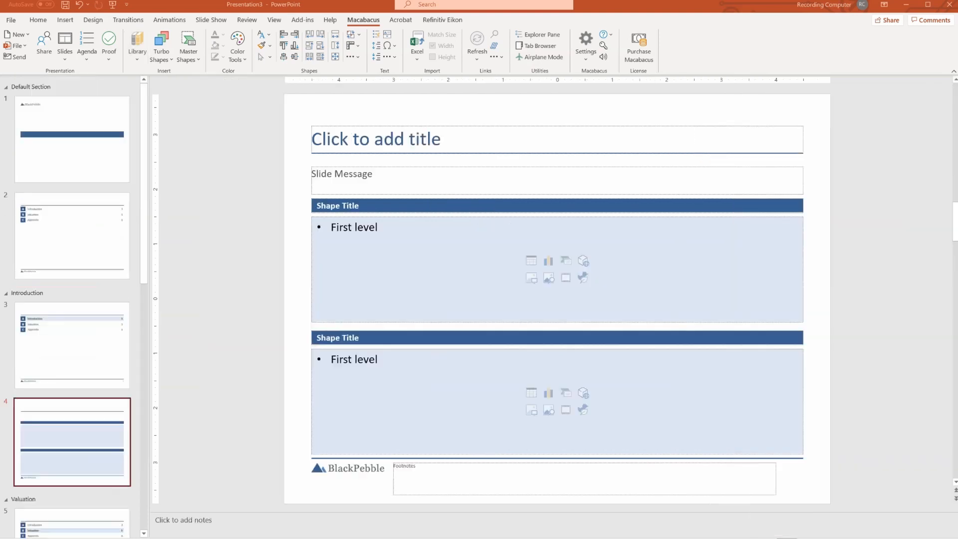
click(189, 46)
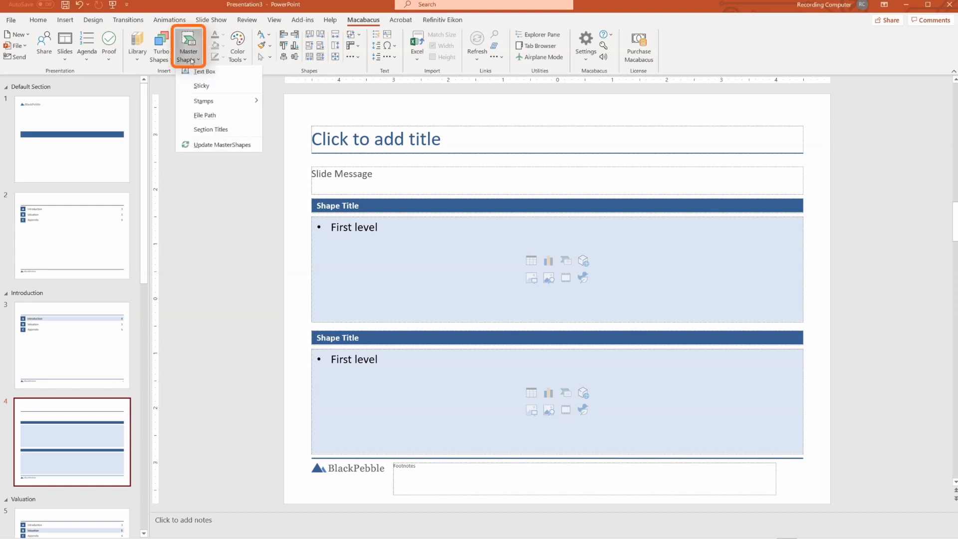
mouse_move(202, 87)
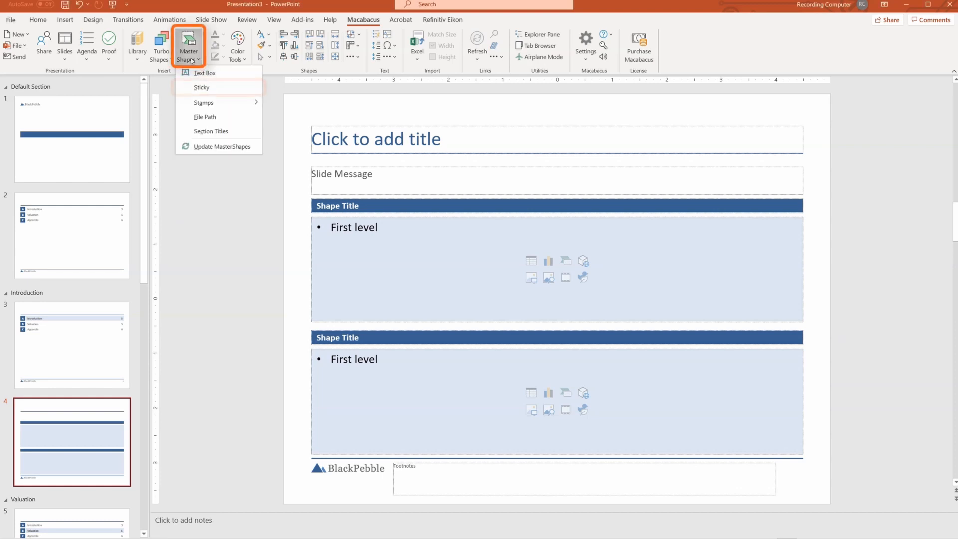
click(202, 87)
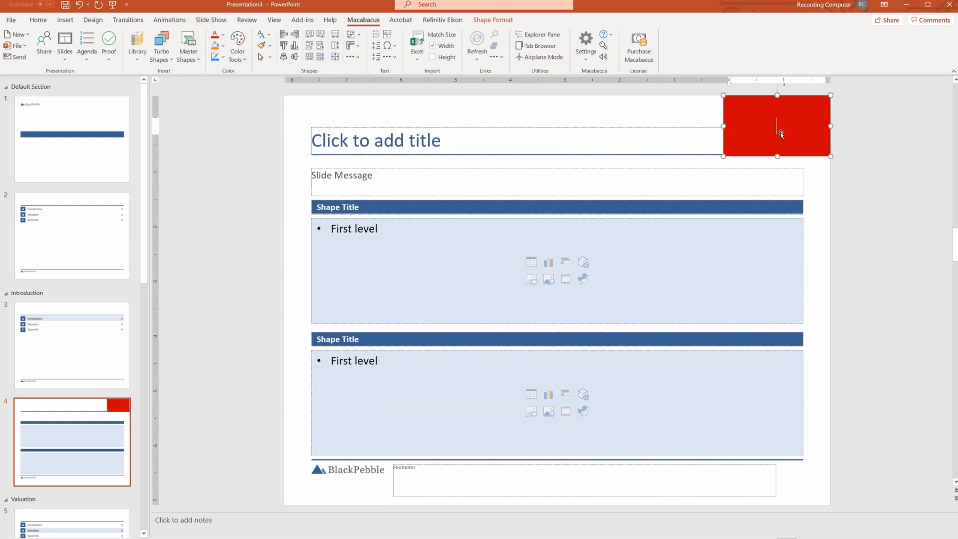
text(E)
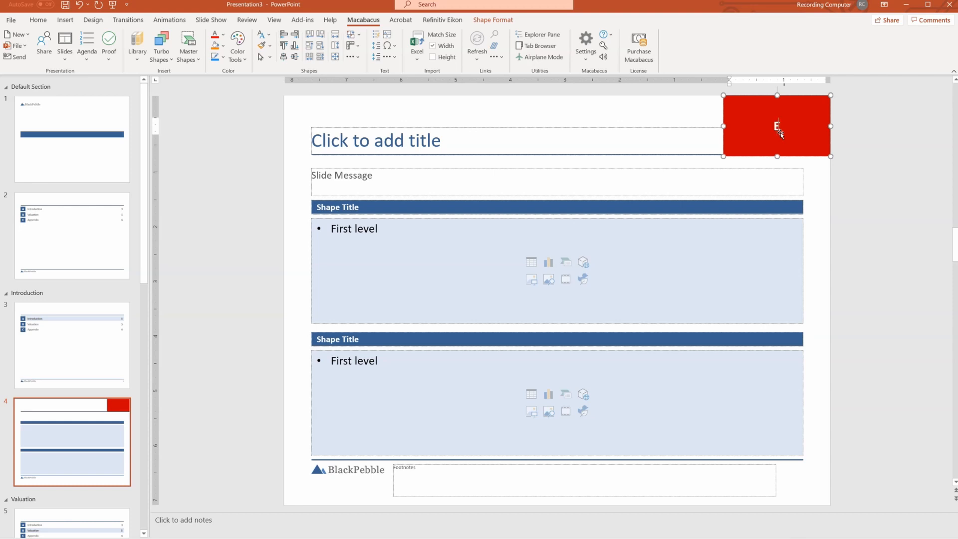
text(DELETE)
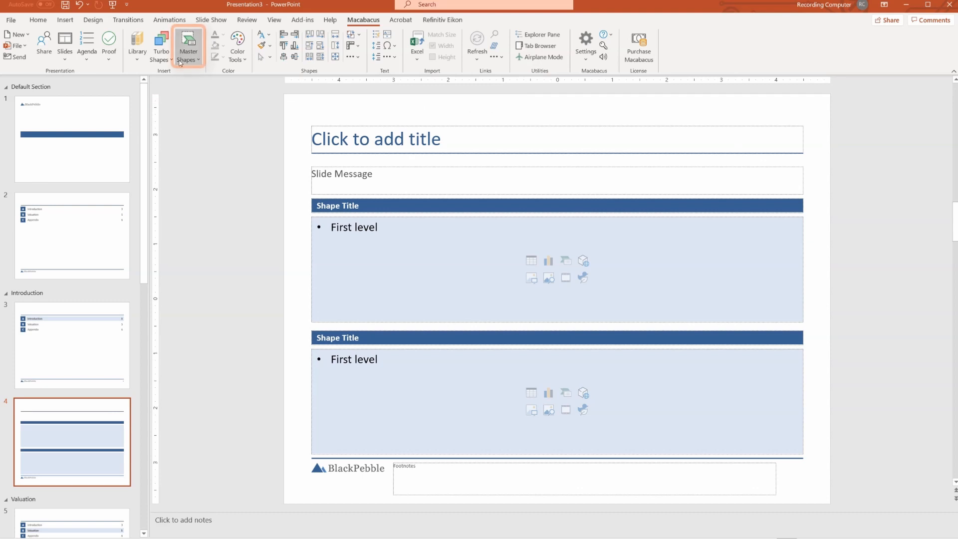
Step: Stamp the slides as CONFIDENTIAL and view slide 5
click(189, 44)
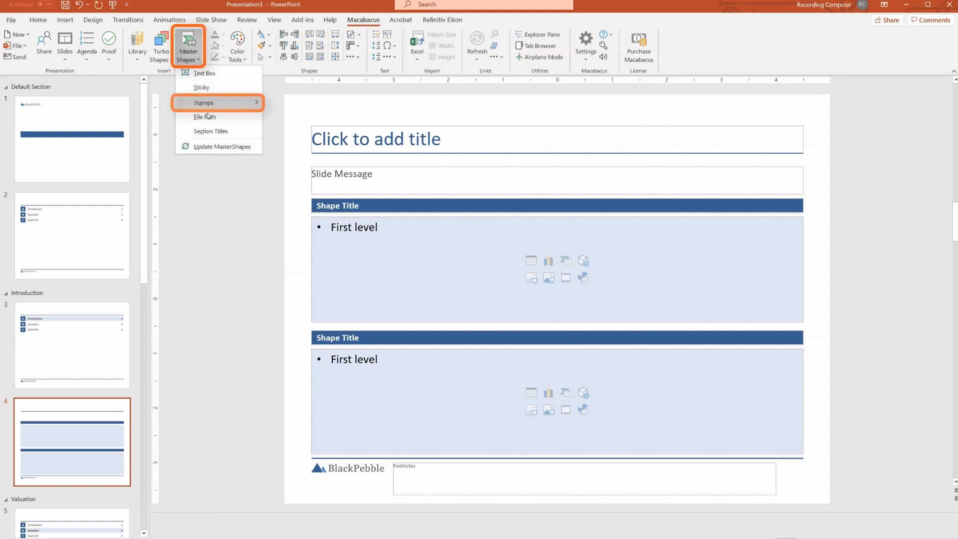
click(204, 102)
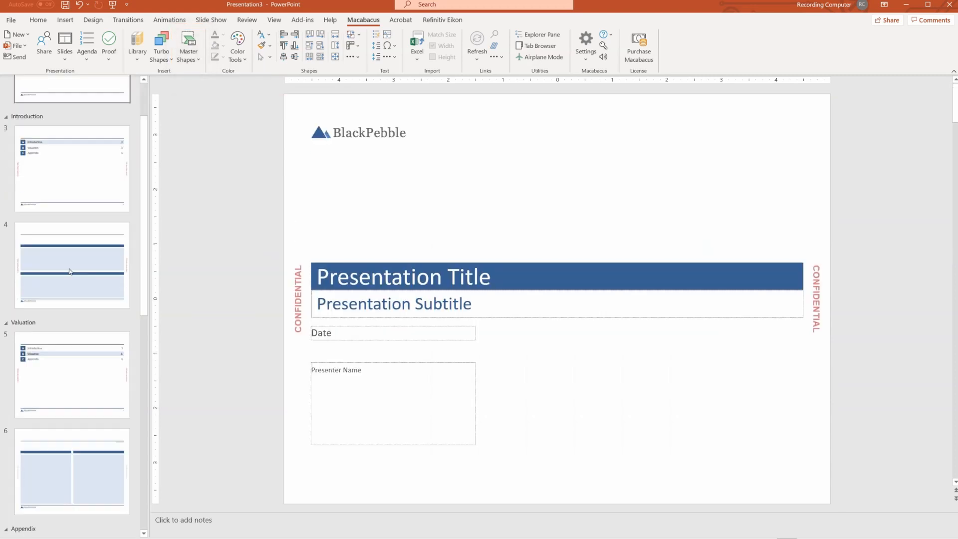
click(71, 345)
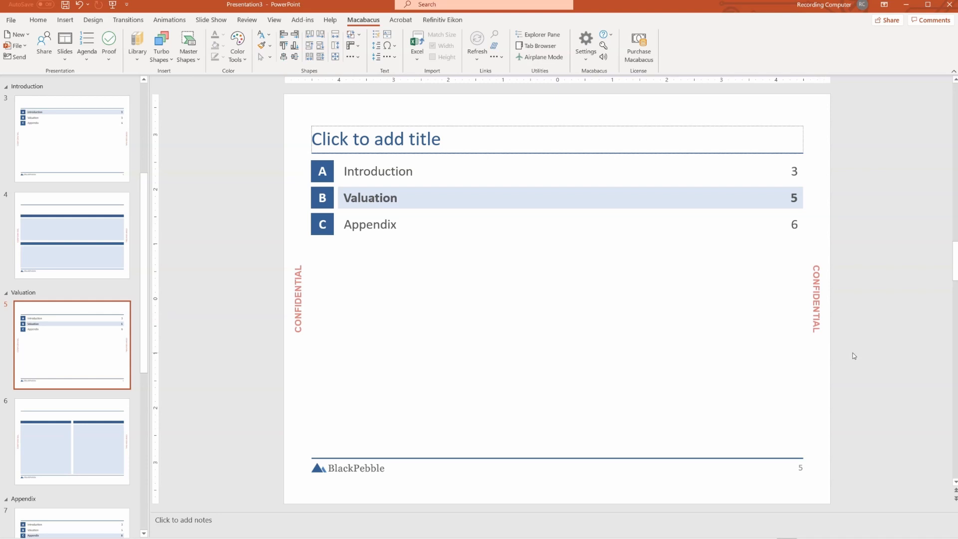
Step: Switch the slide stamp from CONFIDENTIAL to DRAFT
click(189, 47)
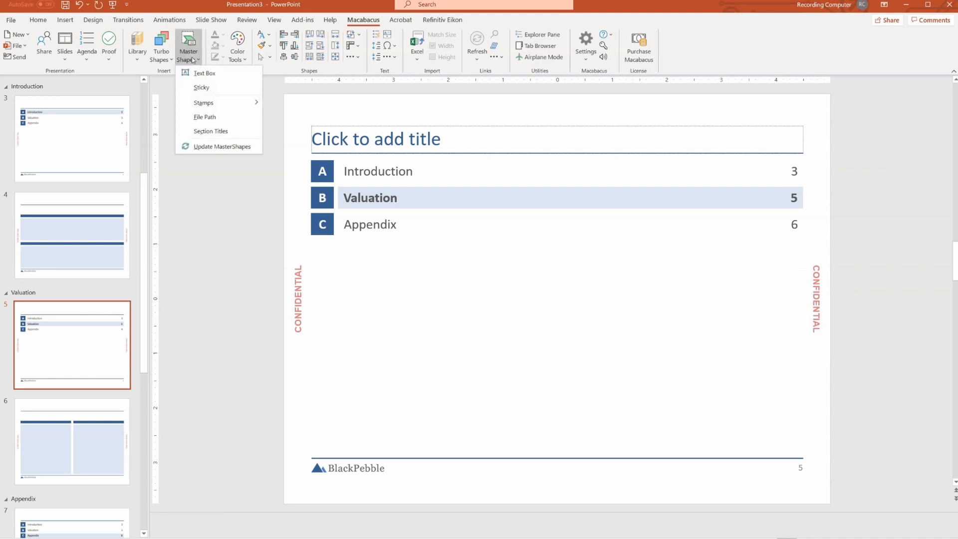
click(204, 102)
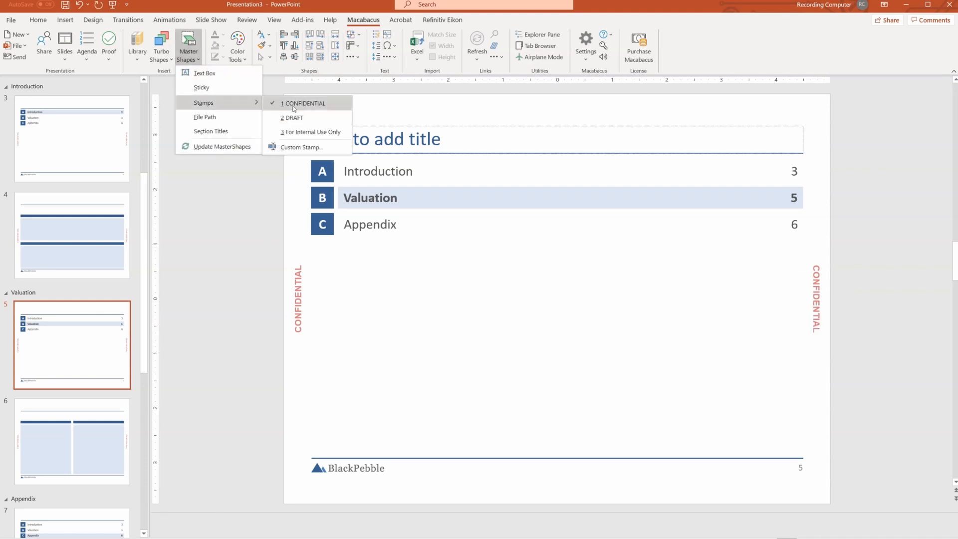
click(304, 103)
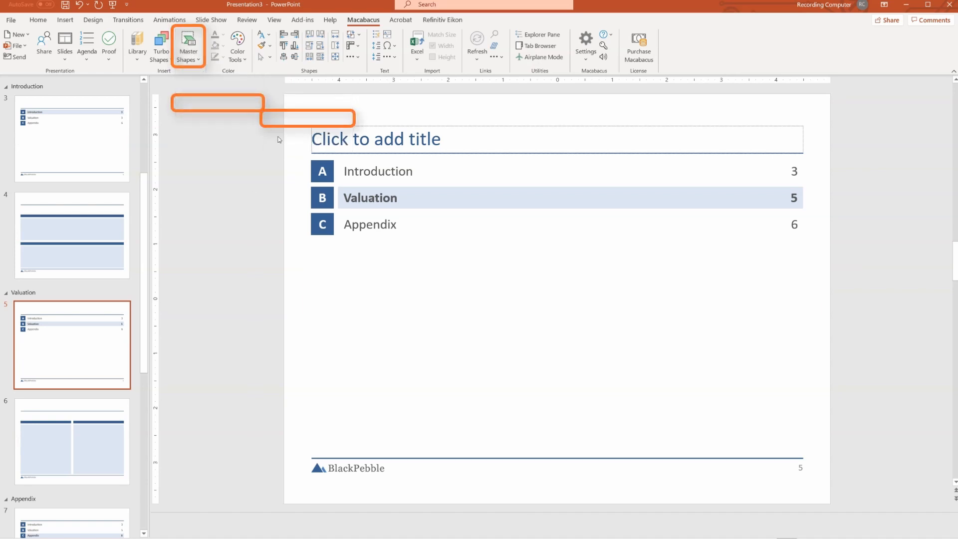
click(188, 46)
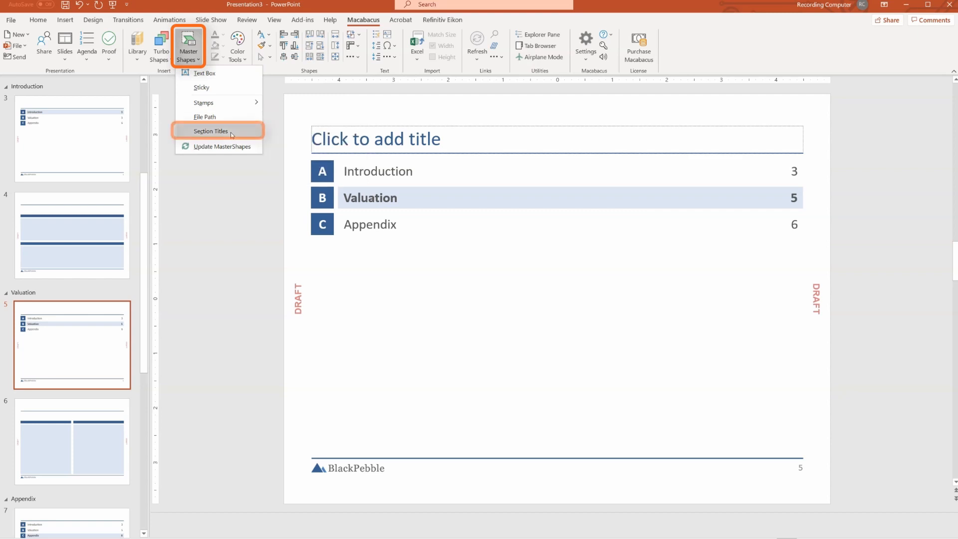
Step: Add Section Titles master shapes, reading Valuation on slide 6
click(72, 235)
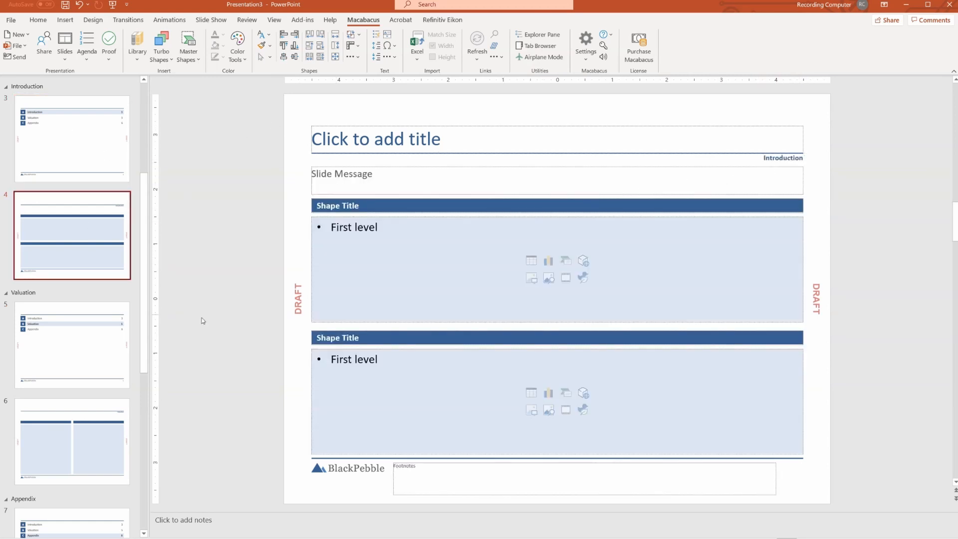
click(71, 390)
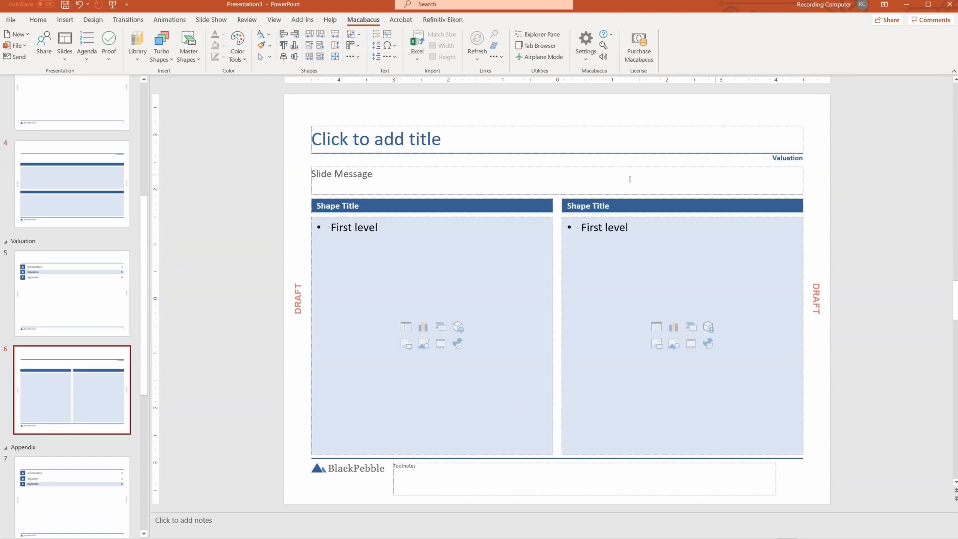
click(189, 45)
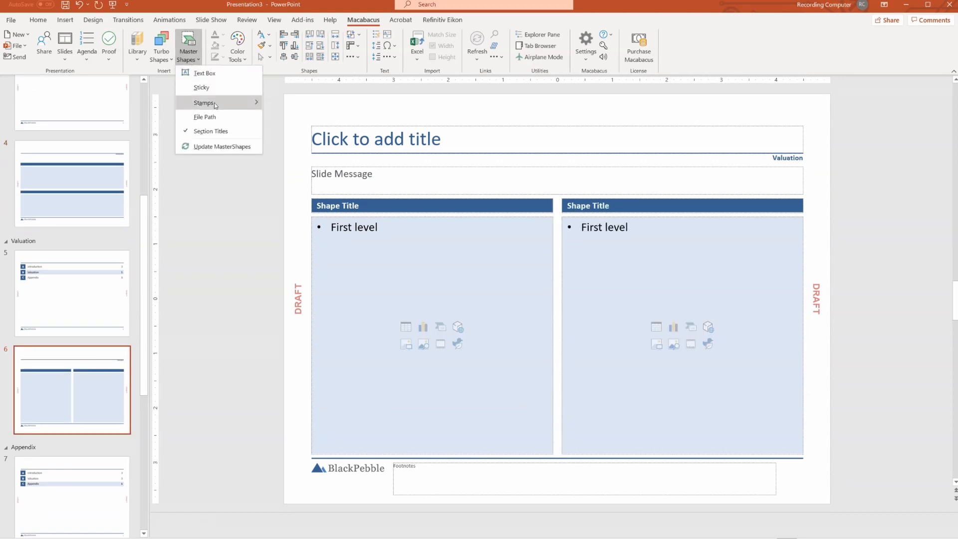
mouse_move(201, 88)
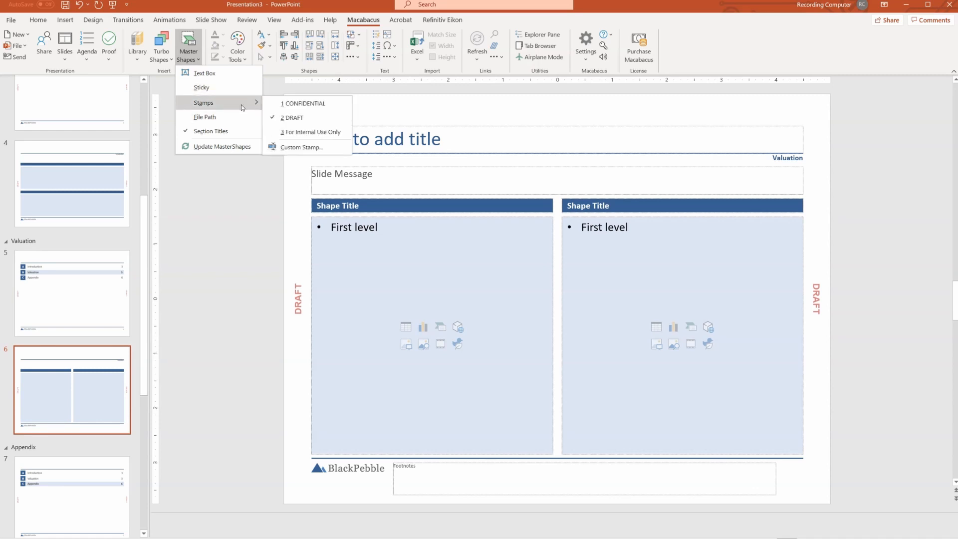
mouse_move(239, 105)
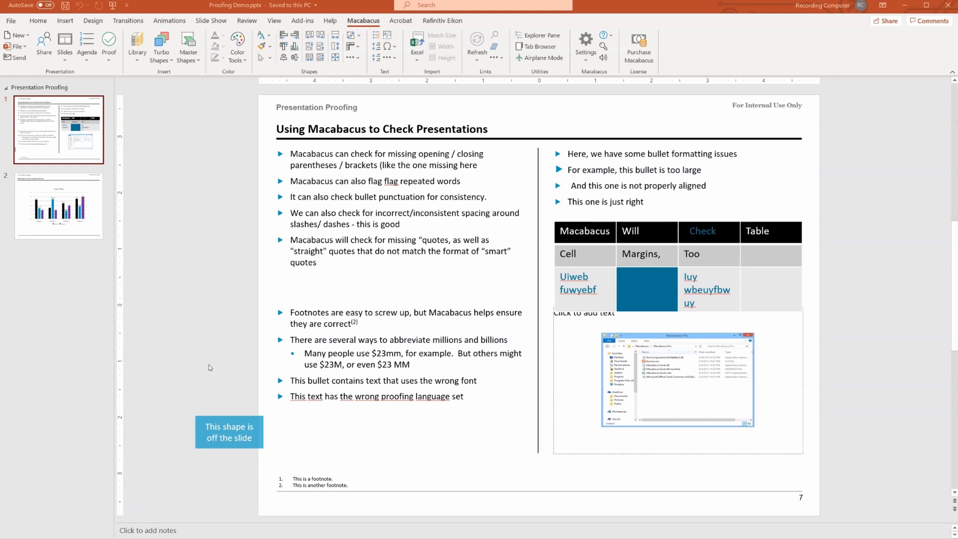
mouse_move(51, 288)
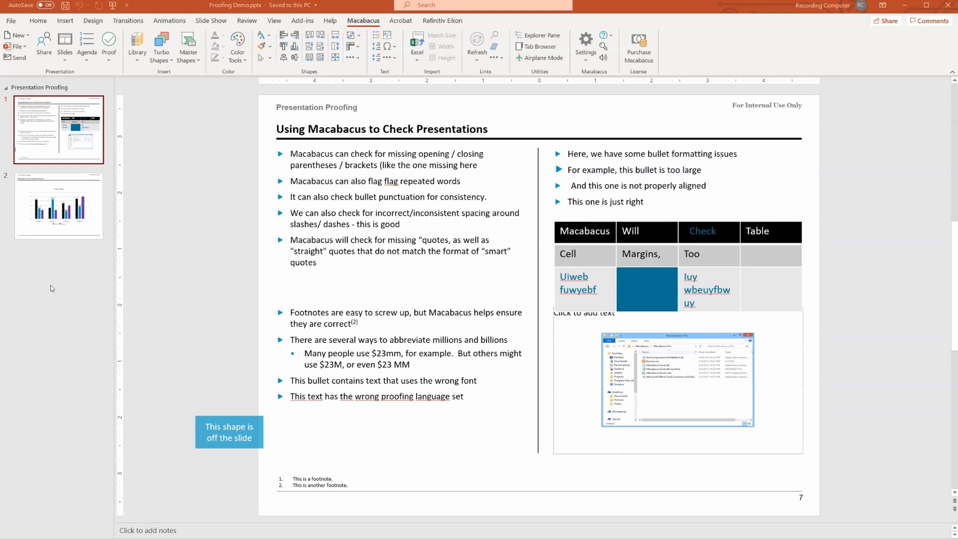
mouse_move(165, 219)
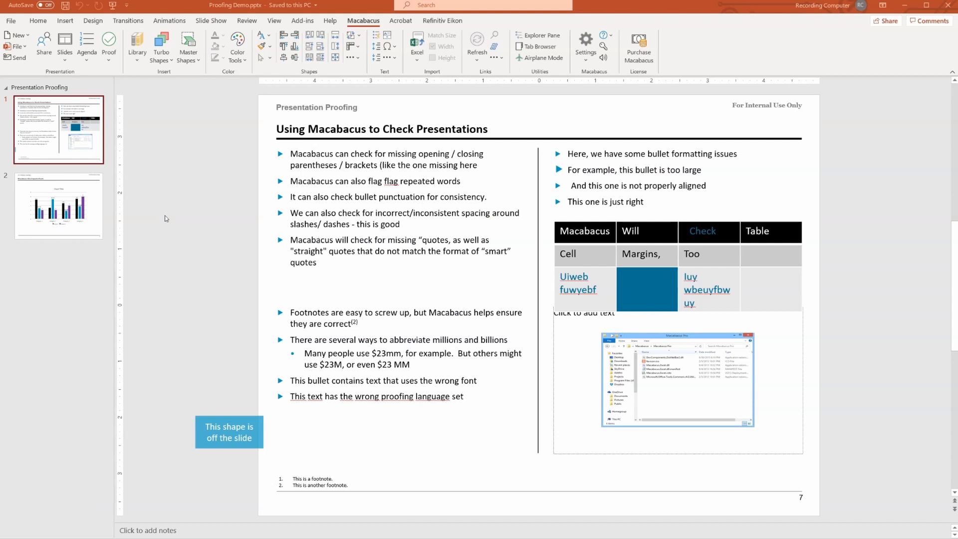
Step: Run Macabacus Proofing and highlight the inconsistent bullet punctuation issue on slide 1
click(109, 45)
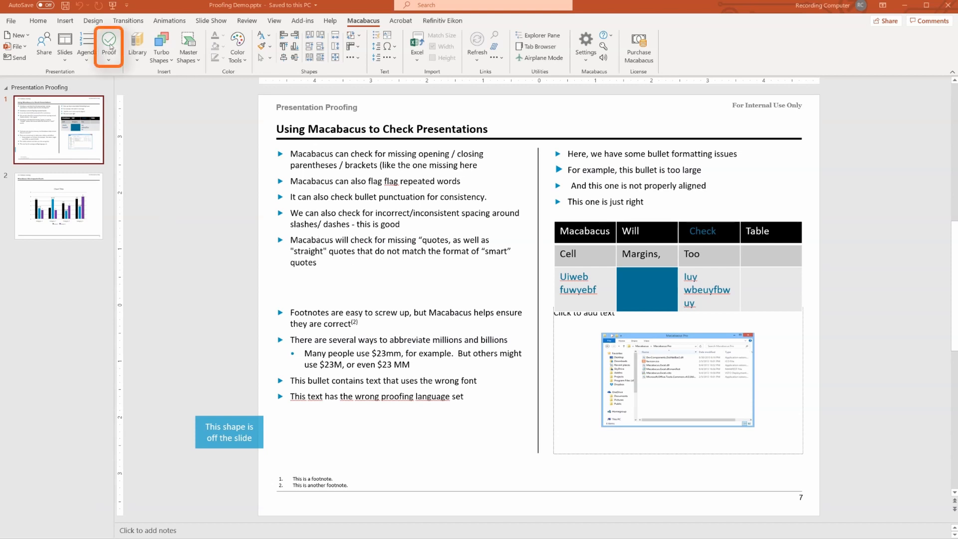
click(108, 46)
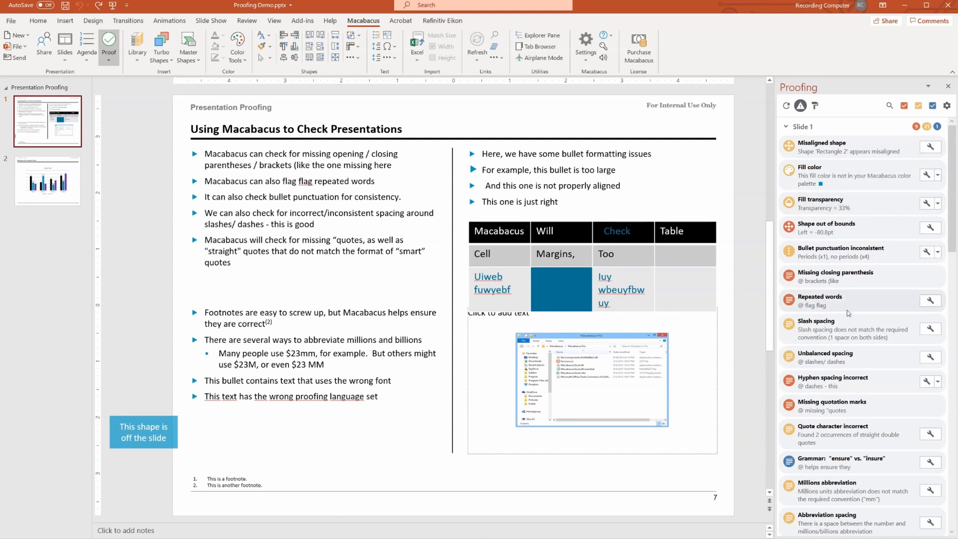
scroll(down, 3)
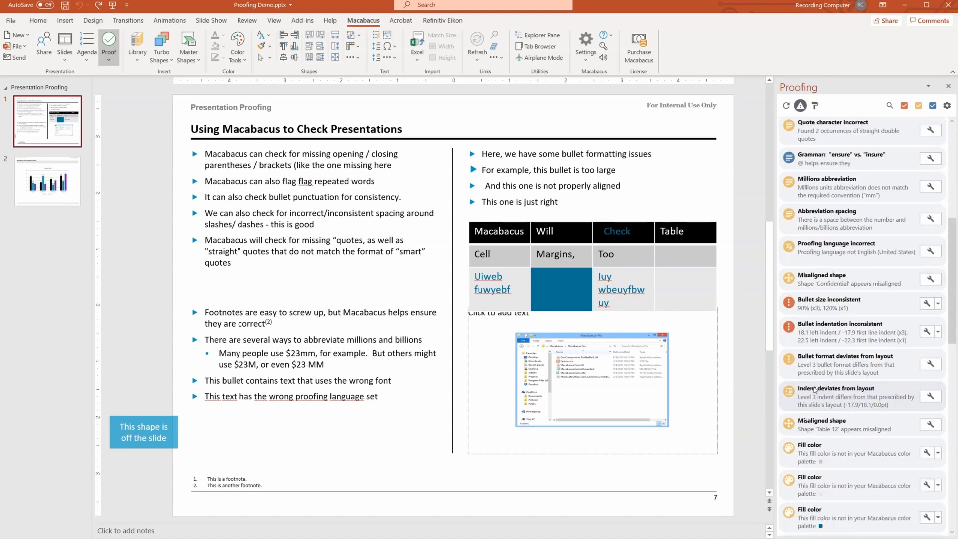
scroll(down, 3)
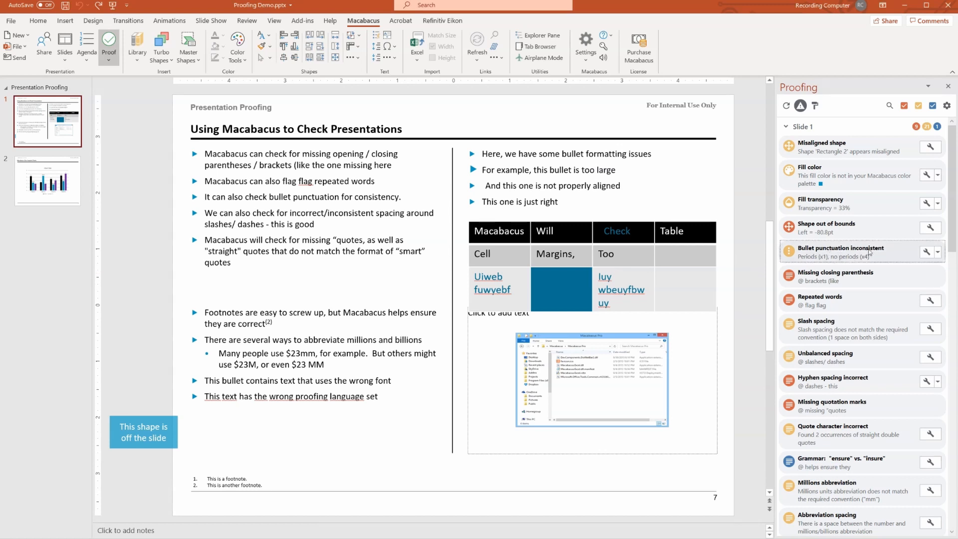
click(841, 252)
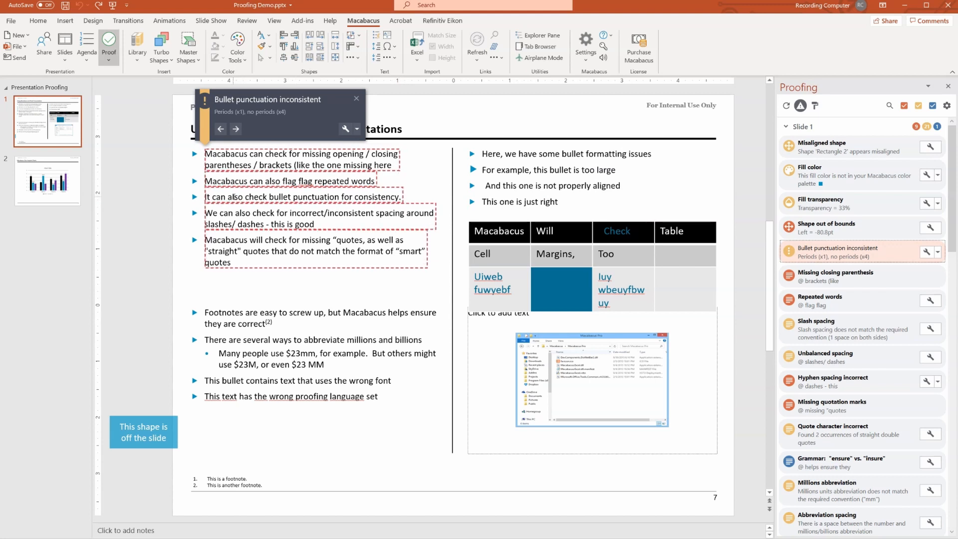
Step: Remove trailing periods from the bullets and fix the repeated word in the second bullet
click(358, 129)
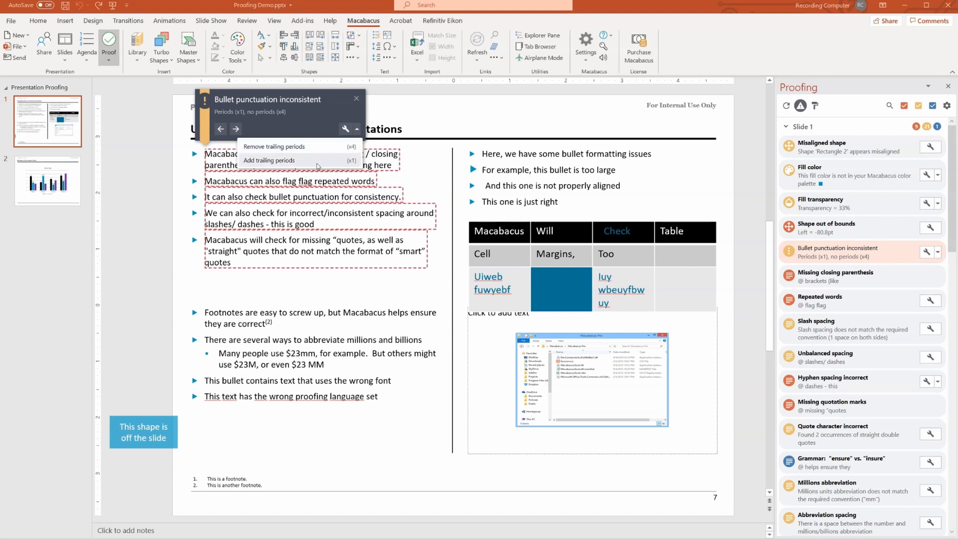
click(275, 146)
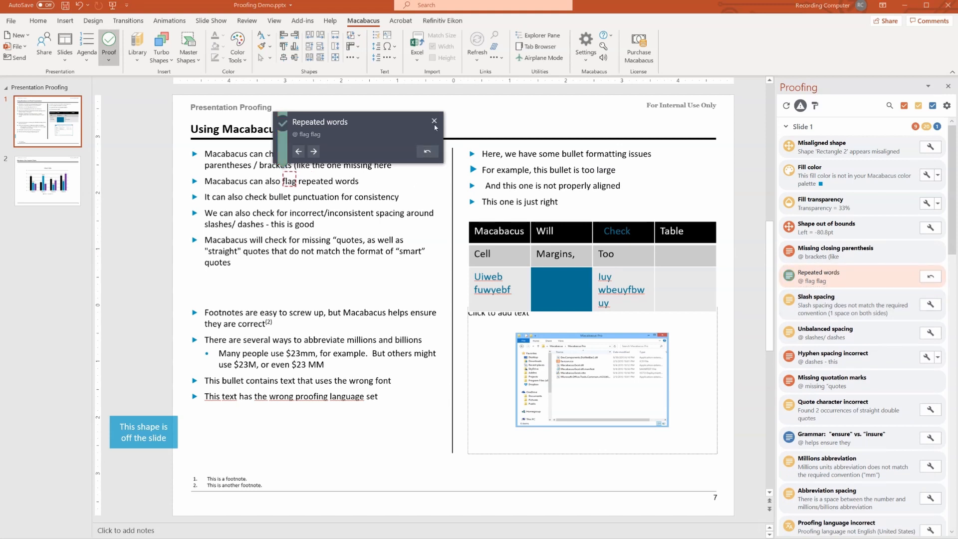
click(434, 121)
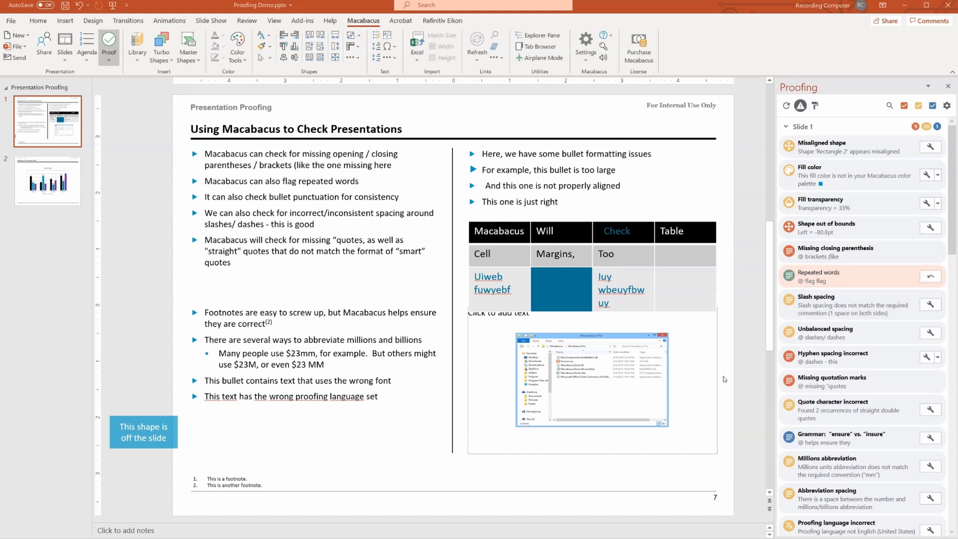
mouse_move(838, 469)
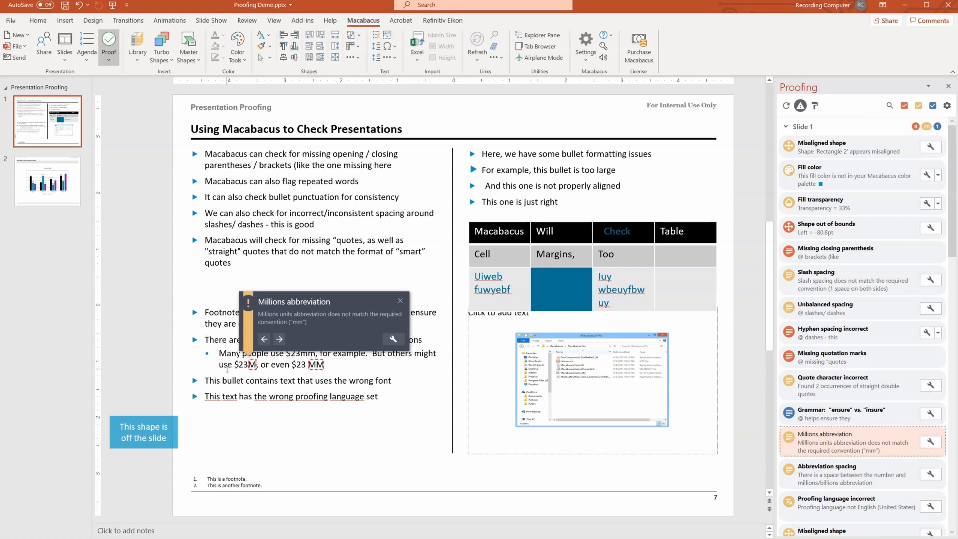
Step: Standardize millions abbreviations to 'mm' and bring up the missing closing parenthesis issue
click(393, 339)
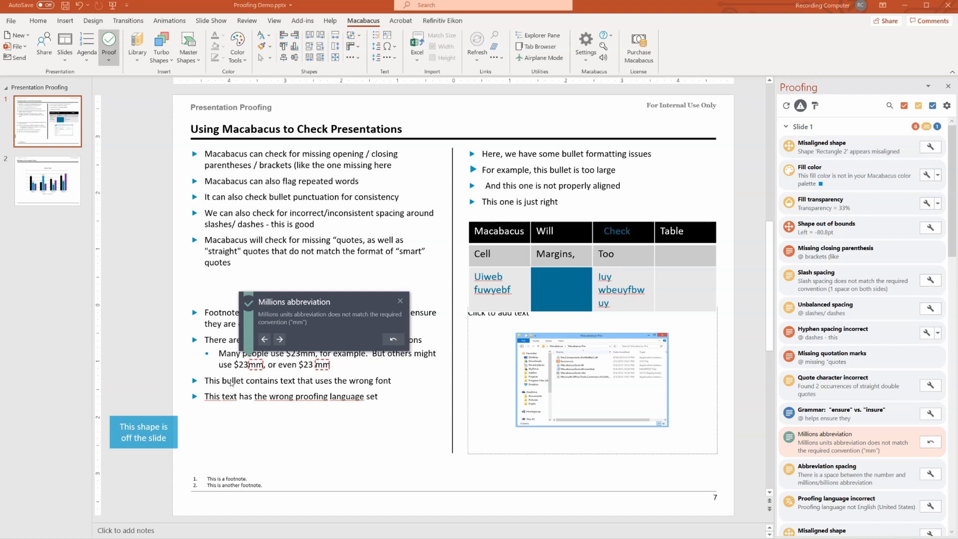
mouse_move(296, 371)
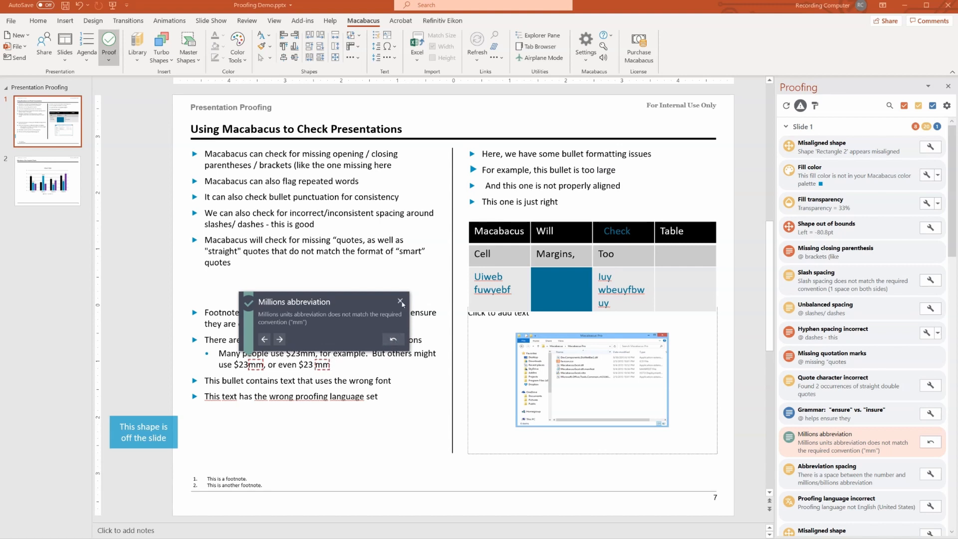
click(401, 302)
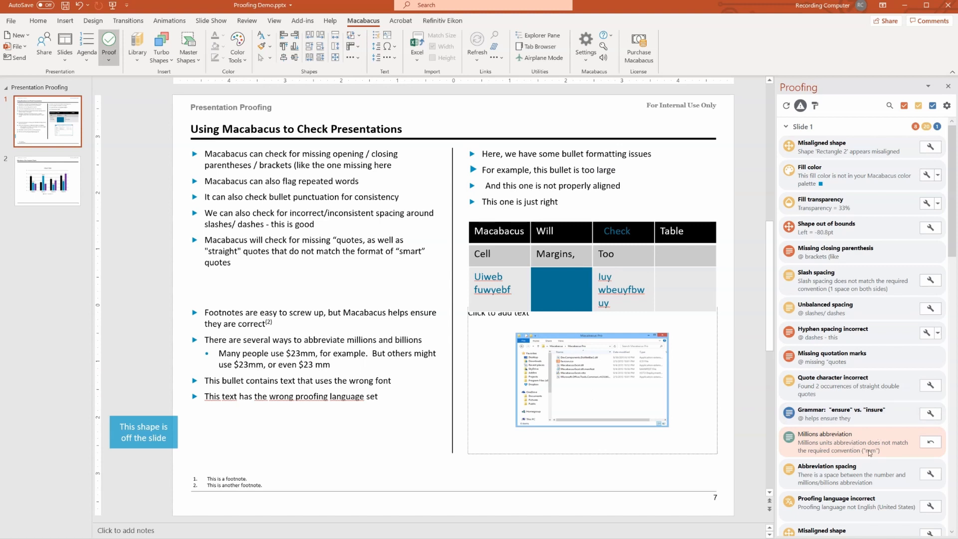
click(850, 251)
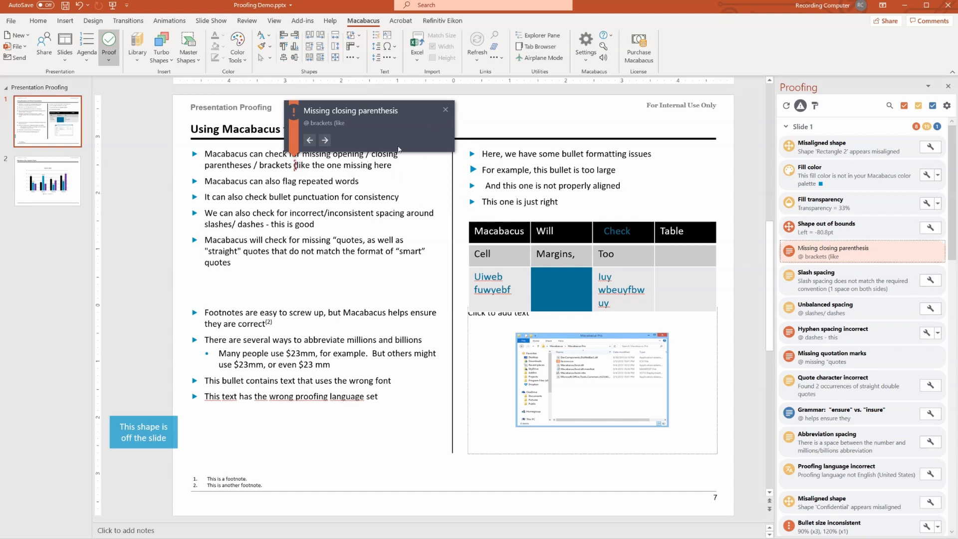
mouse_move(349, 148)
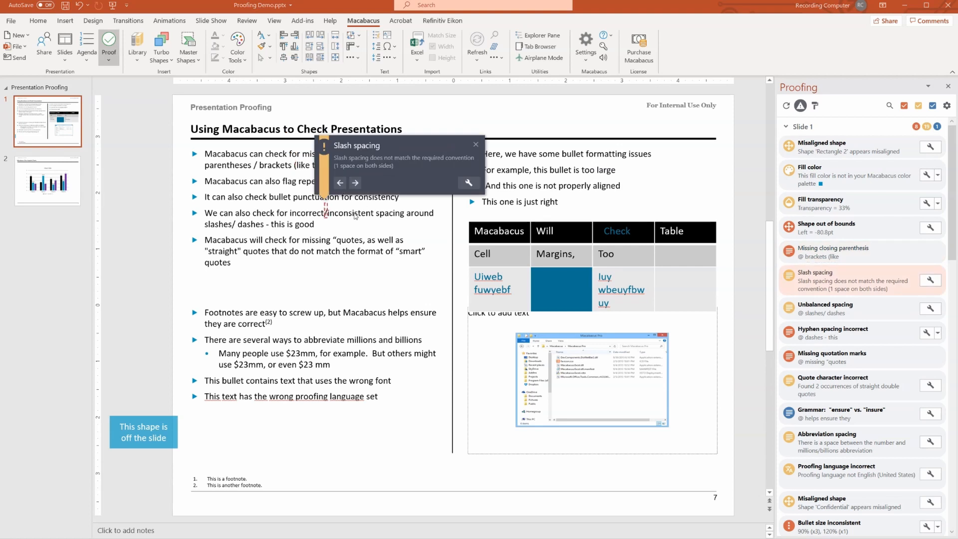
mouse_move(331, 222)
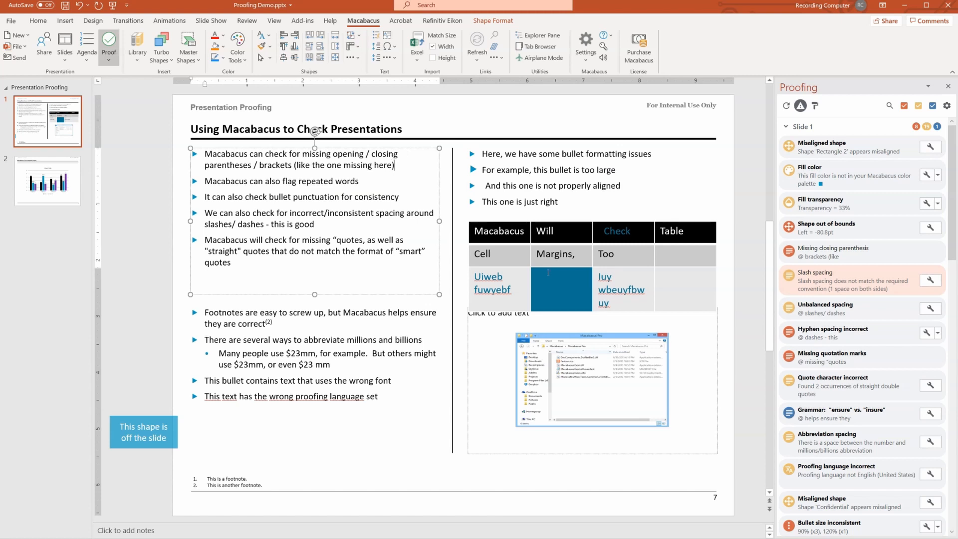
Step: Fix the inconsistent bullet sizes on the right-hand bullets
scroll(down, 3)
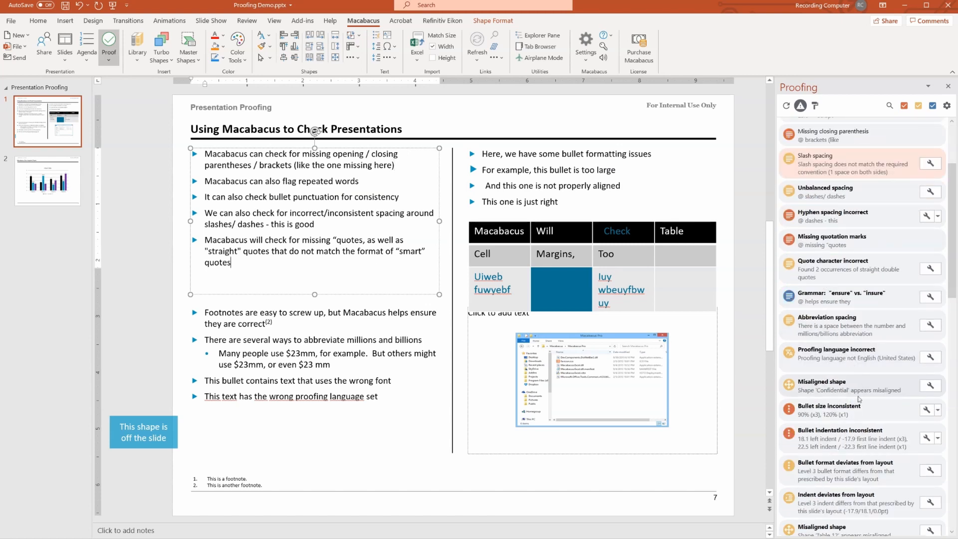
click(838, 410)
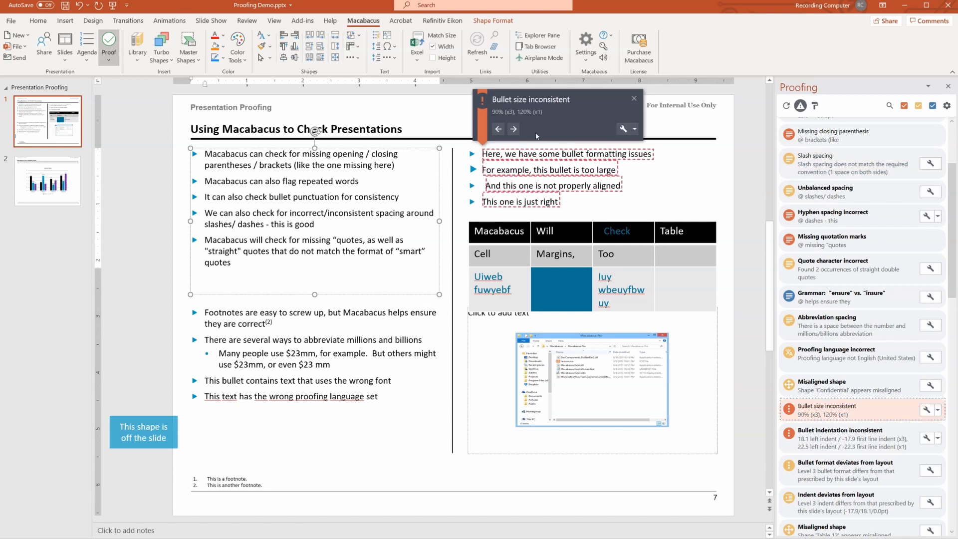
click(634, 129)
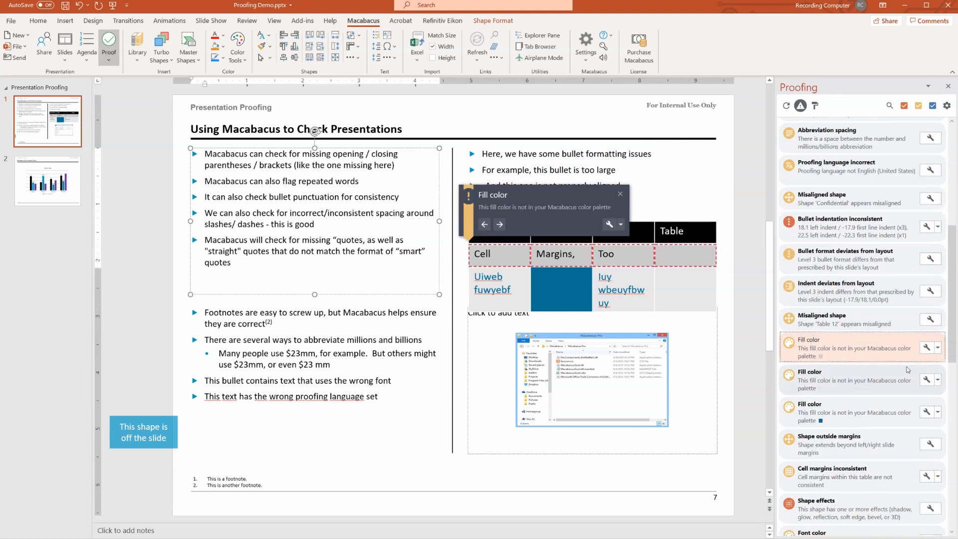
mouse_move(904, 364)
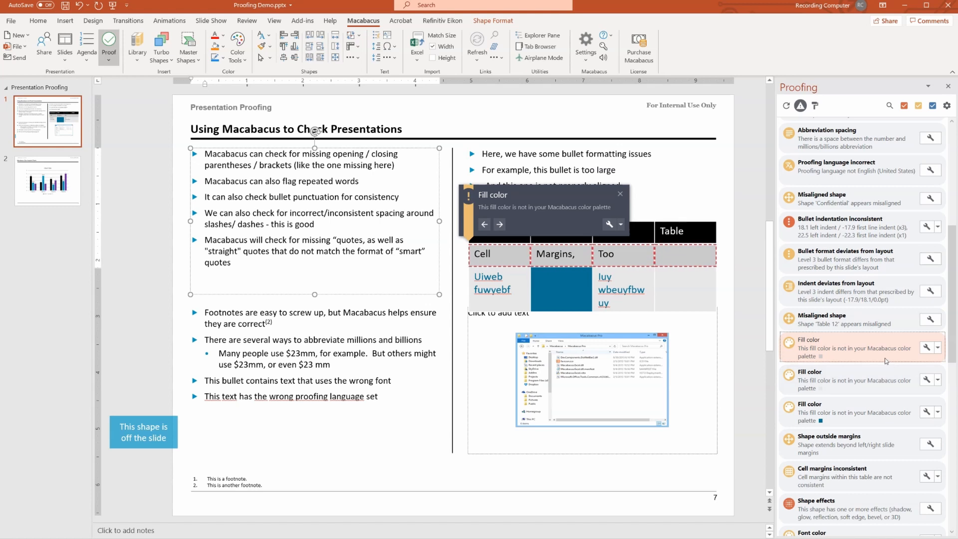
Step: Restore the distorted screenshot image to its proper proportions
scroll(down, 3)
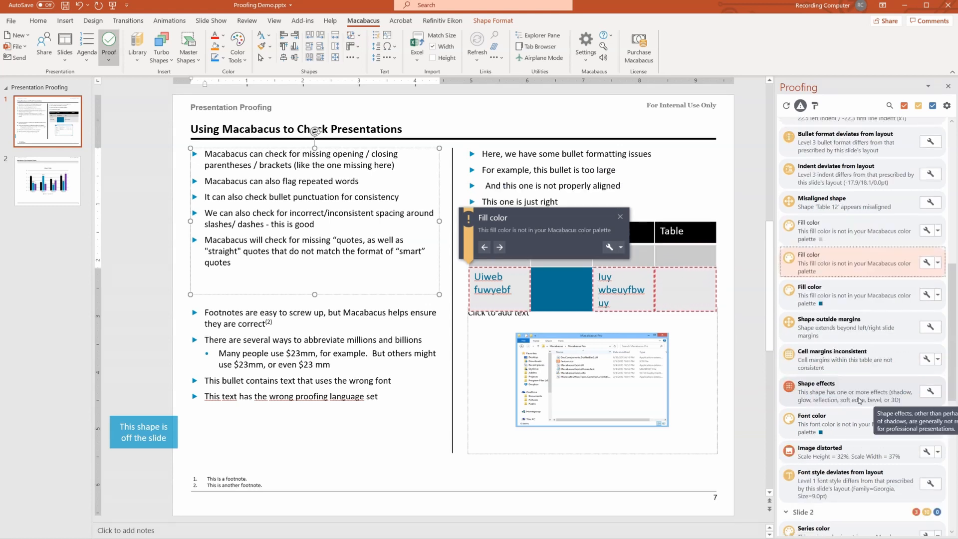
click(811, 424)
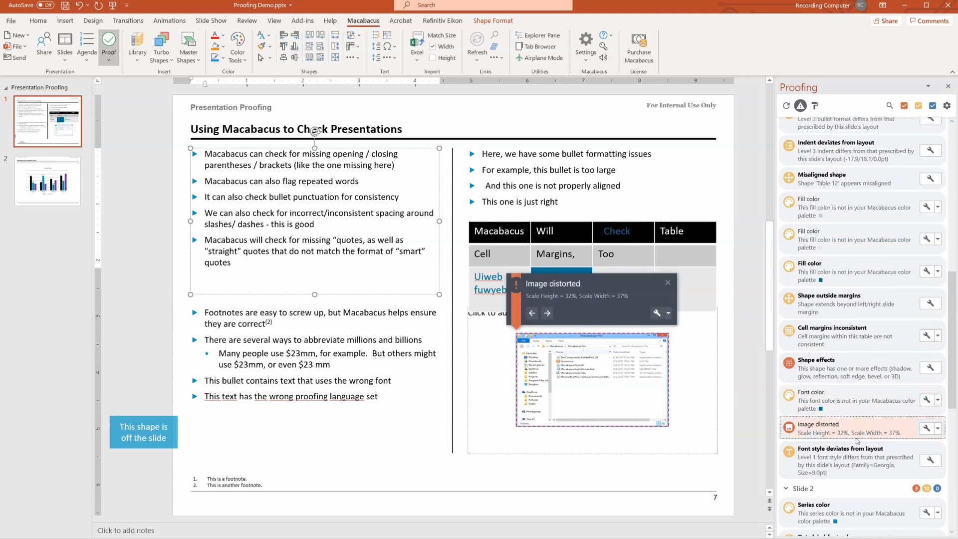
mouse_move(902, 439)
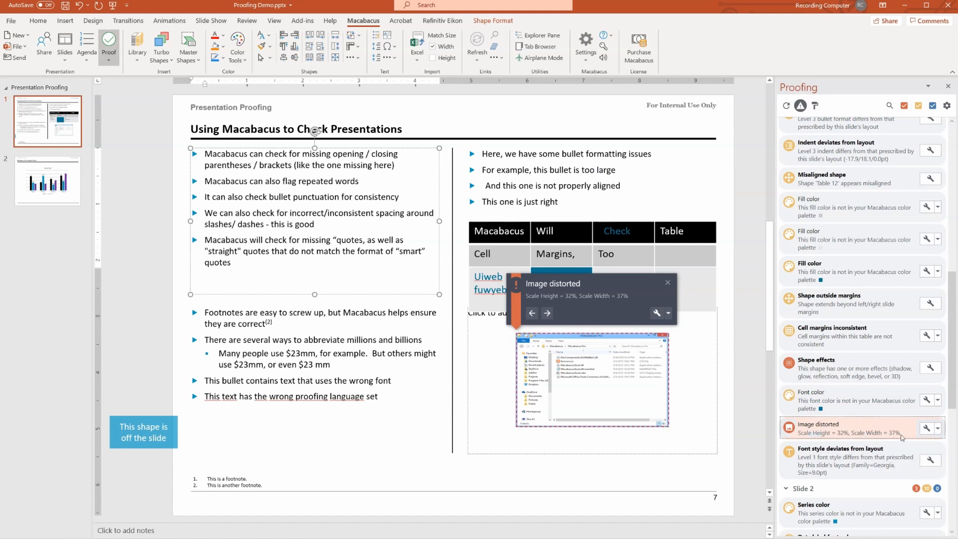
mouse_move(930, 428)
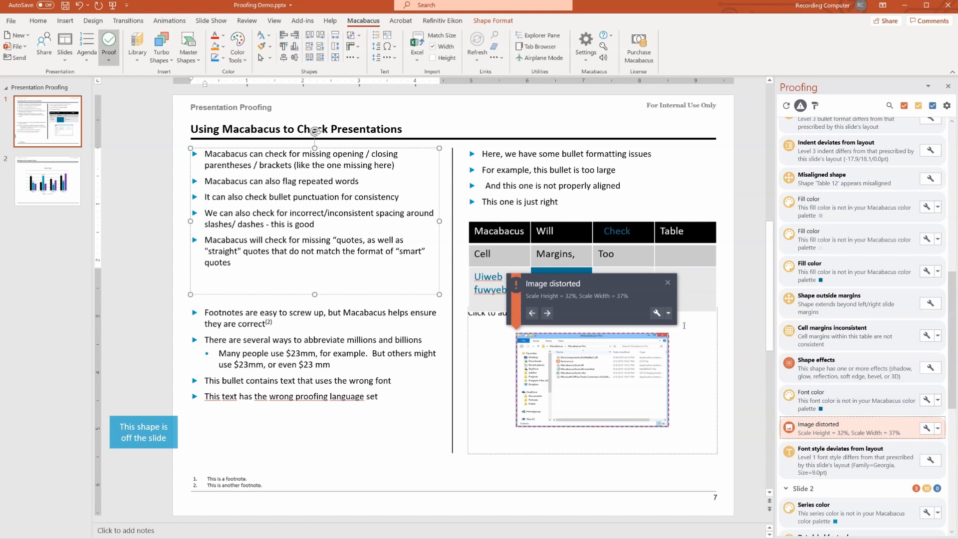
click(668, 312)
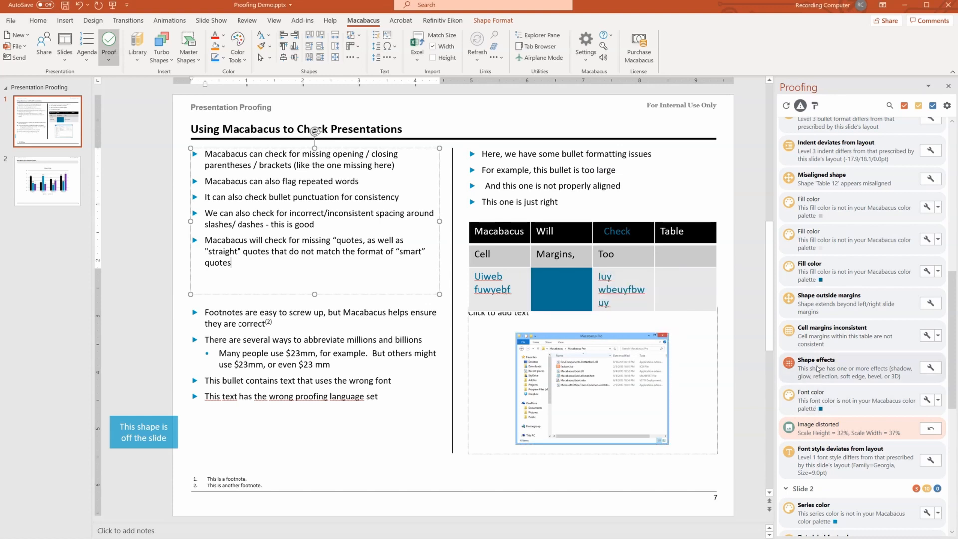
Step: Leave the proofing demo deck and move over to the Excel Tools Demo workbook
scroll(down, 3)
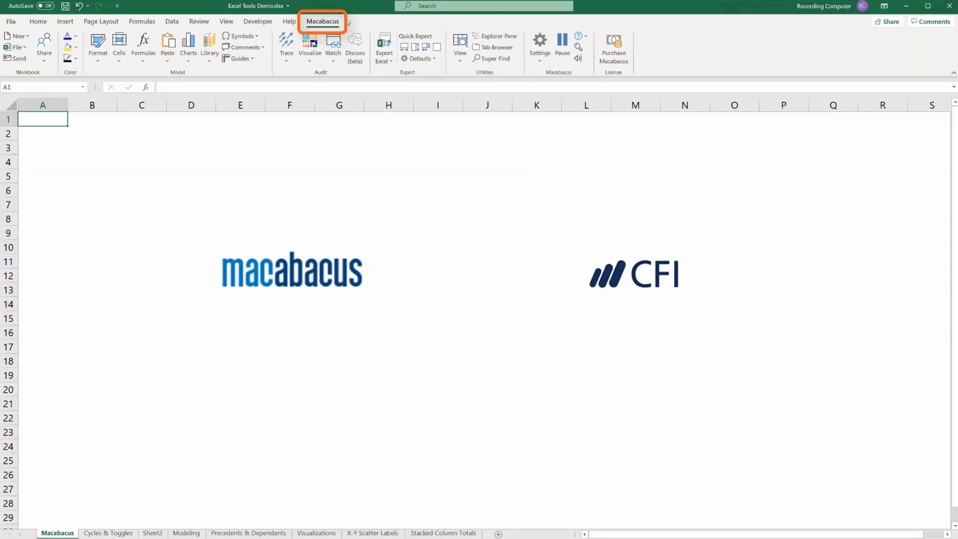
Step: On the Stacked Column Totals sheet, add total labels above each stacked column via Stack Totals
click(322, 21)
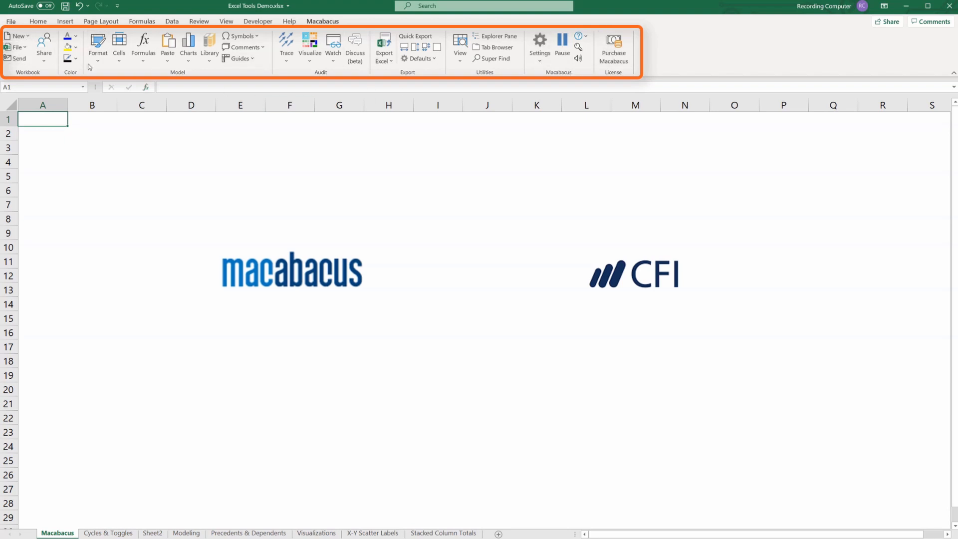
click(383, 533)
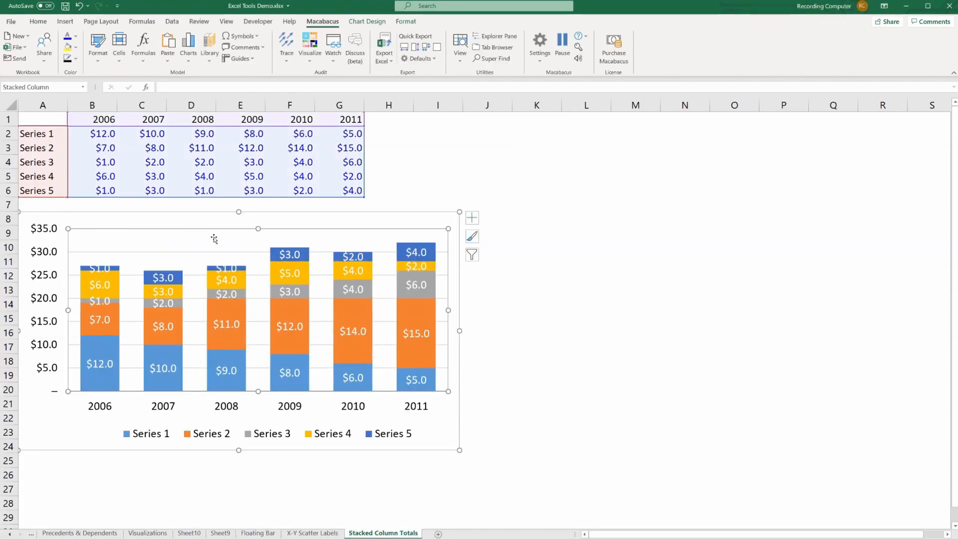
click(189, 44)
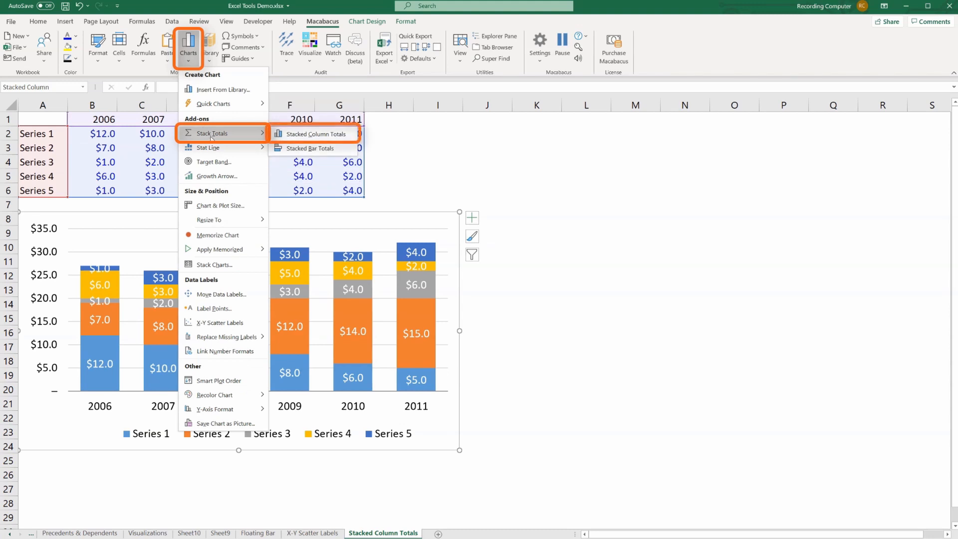
click(316, 134)
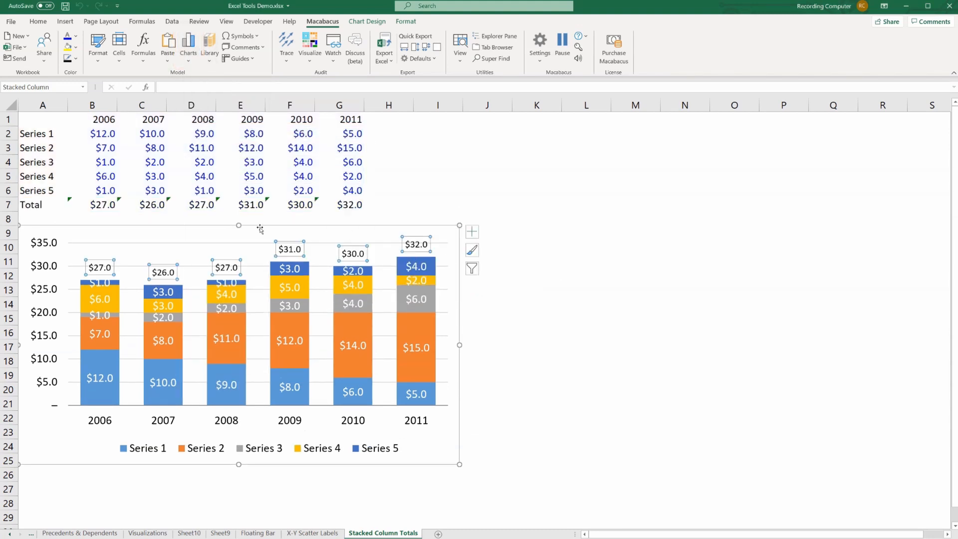
click(43, 204)
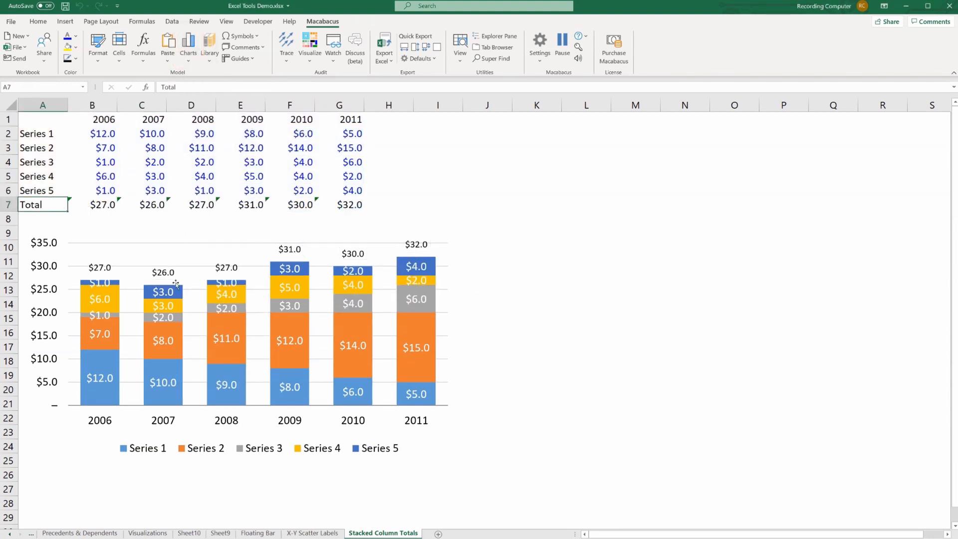
Step: Start a CAGR growth arrow on the chart from the Macabacus Charts menu
click(189, 43)
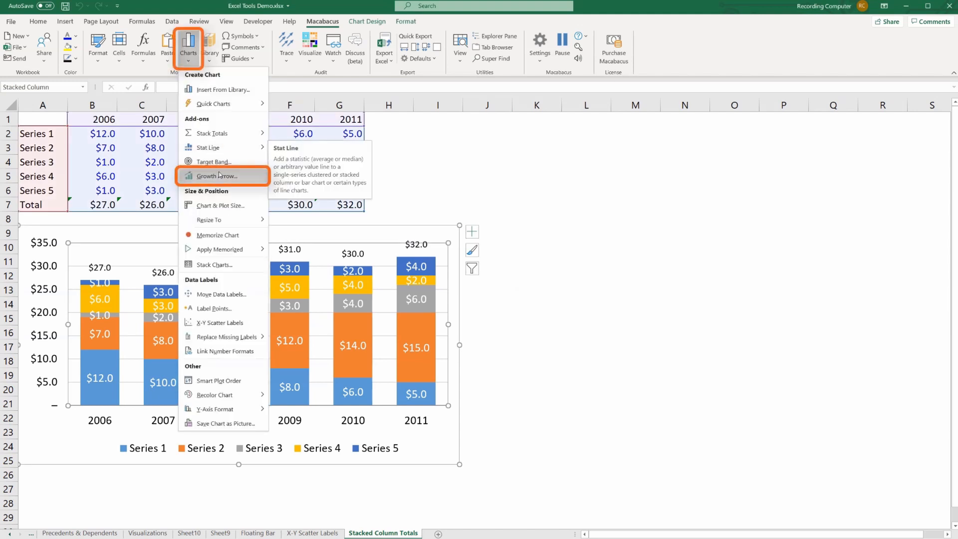
click(218, 175)
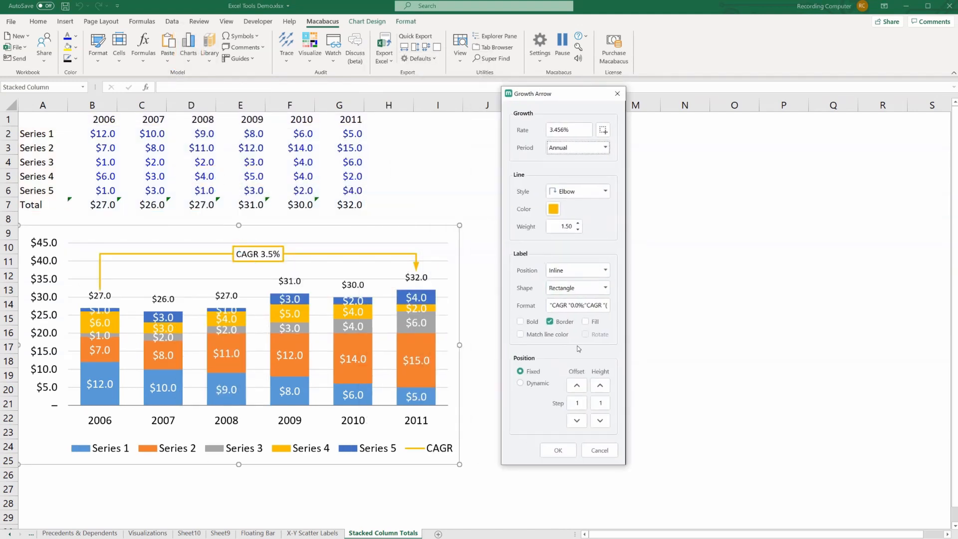